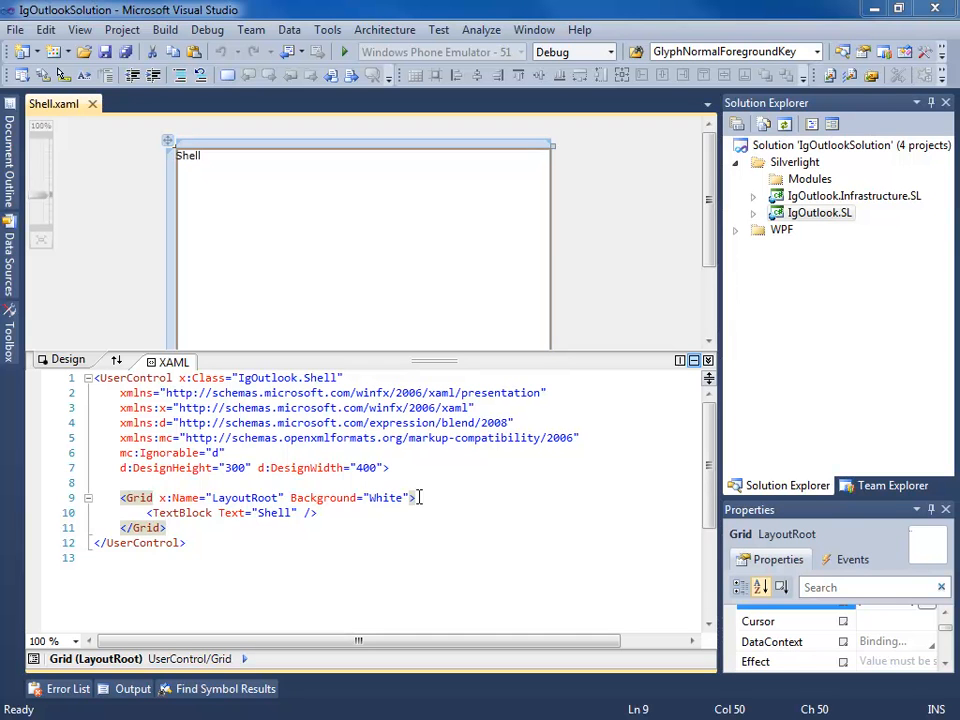
Expand IgOutlook.SL and delete the placeholder Shell TextBlock from LayoutRoot in Shell.xaml
{"action": "left_click", "coordinate": [820, 212]}
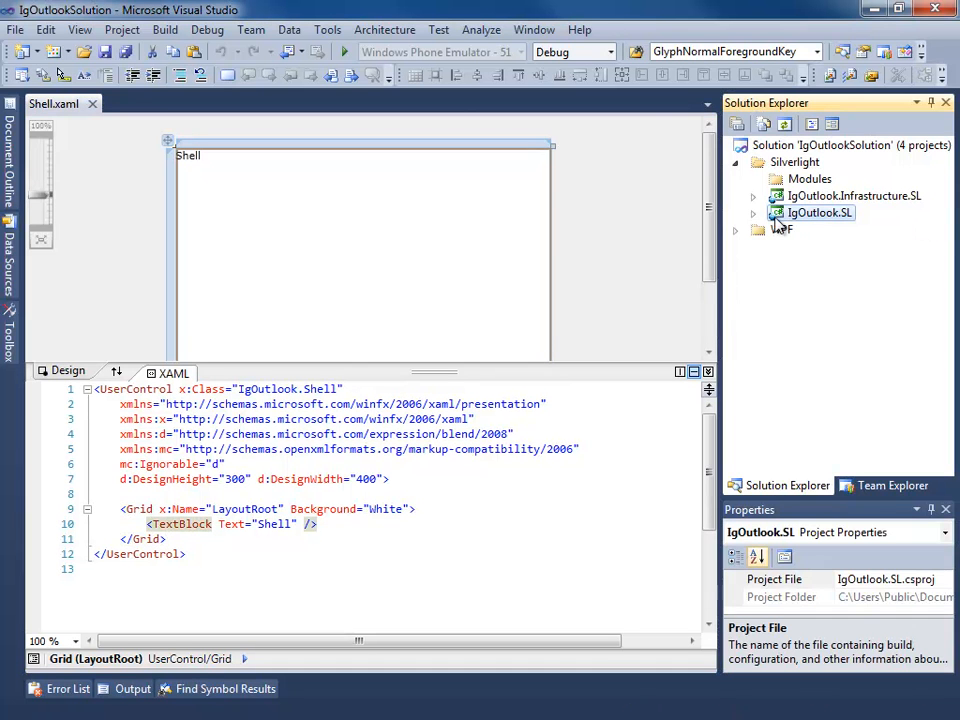
{"action": "left_click", "coordinate": [752, 212]}
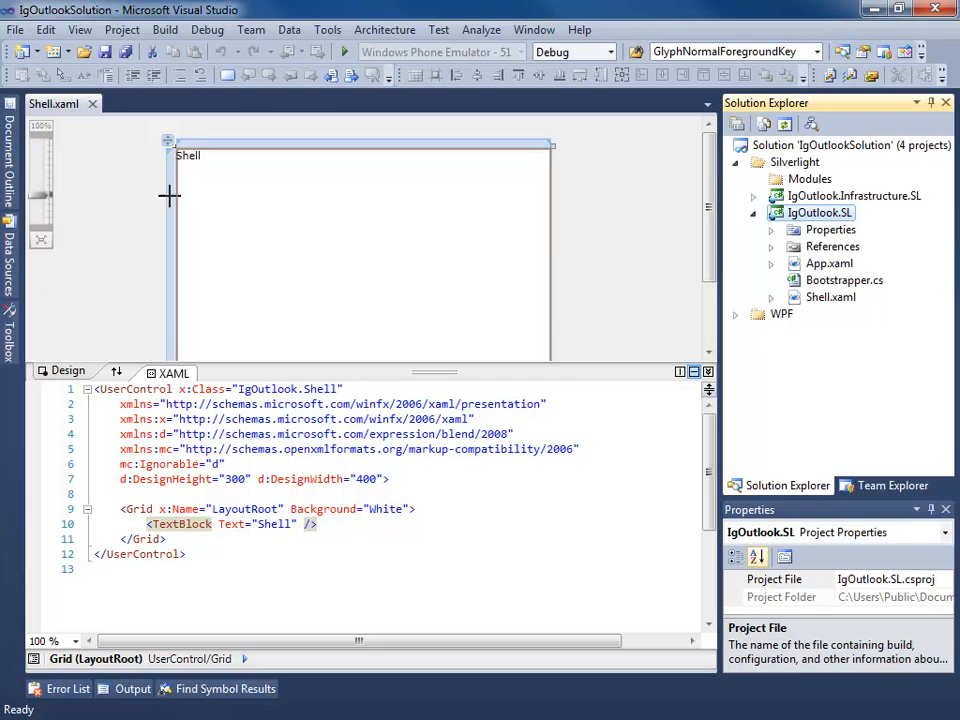
{"action": "left_click", "coordinate": [180, 524]}
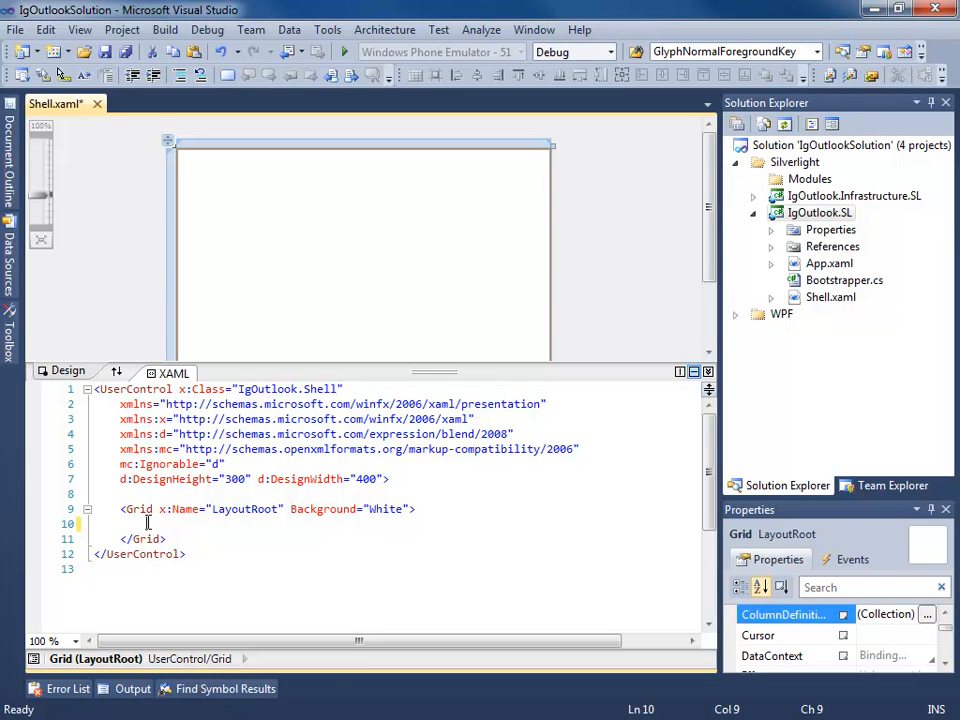
Add Grid.RowDefinitions with two rows, Height="Auto" and Height="*"
{"action": "type", "text": "<Grid"}
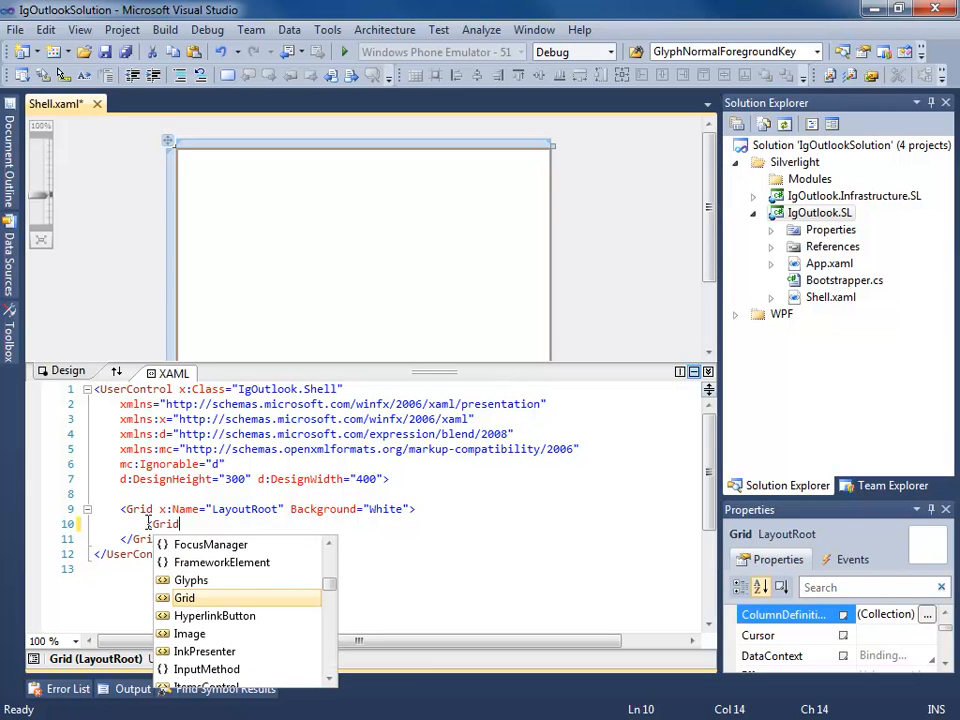
{"action": "type", "text": "."}
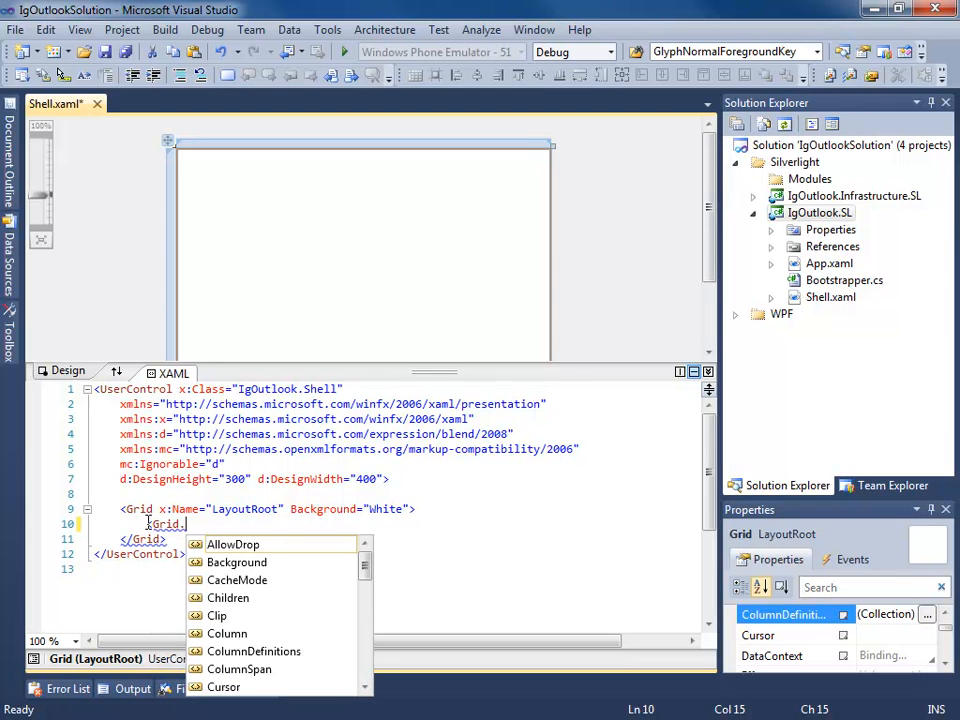
{"action": "type", "text": "RowDefinitions>"}
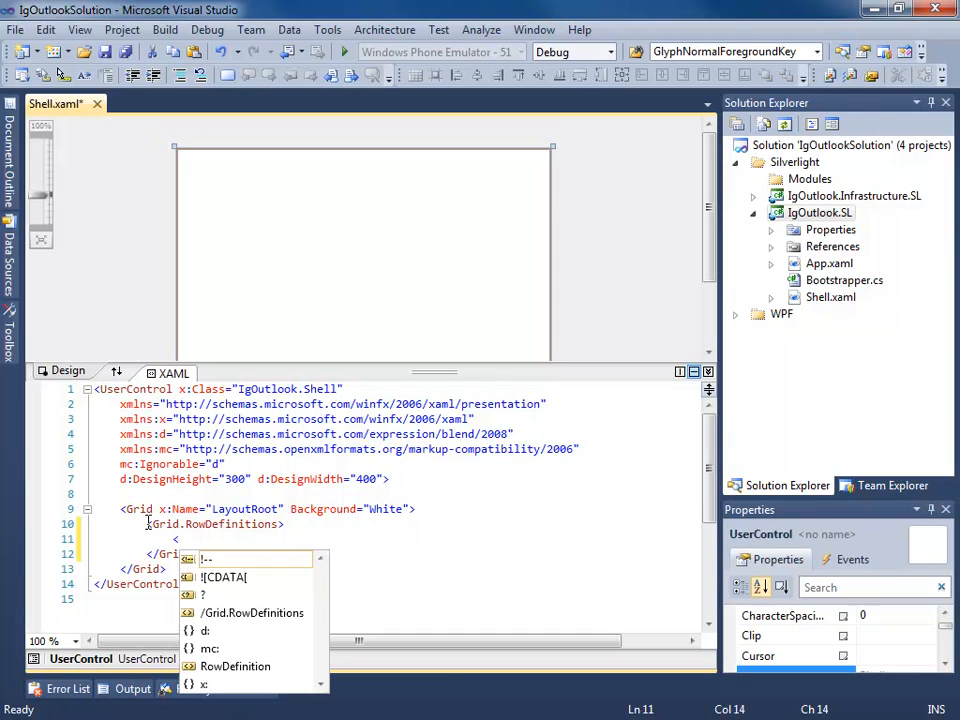
{"action": "type", "text": "<RowDefinition />"}
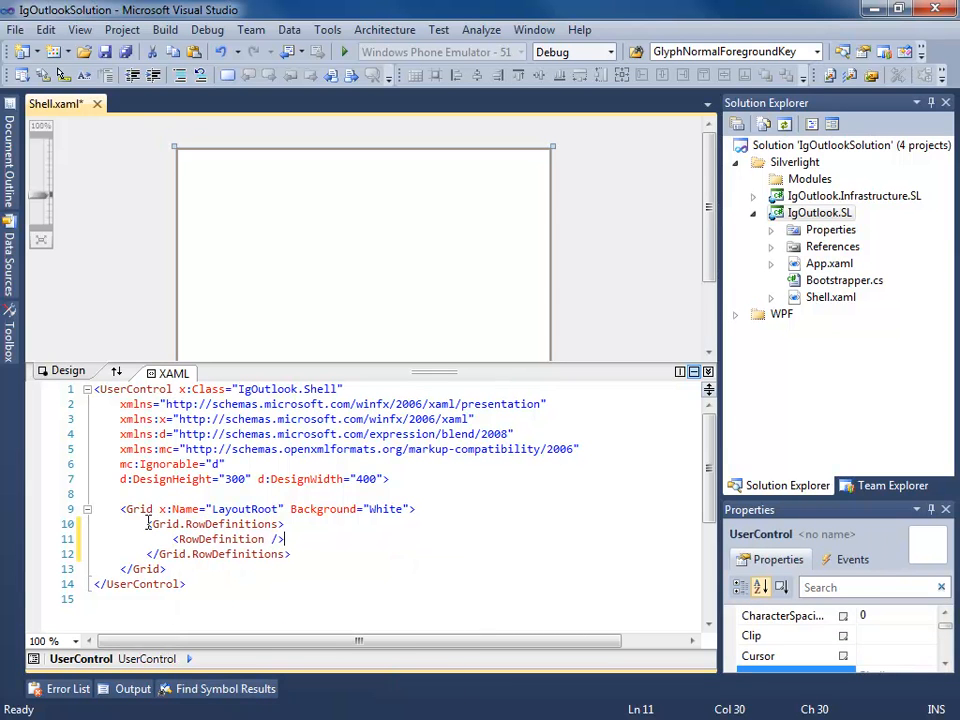
{"action": "left_click", "coordinate": [220, 540]}
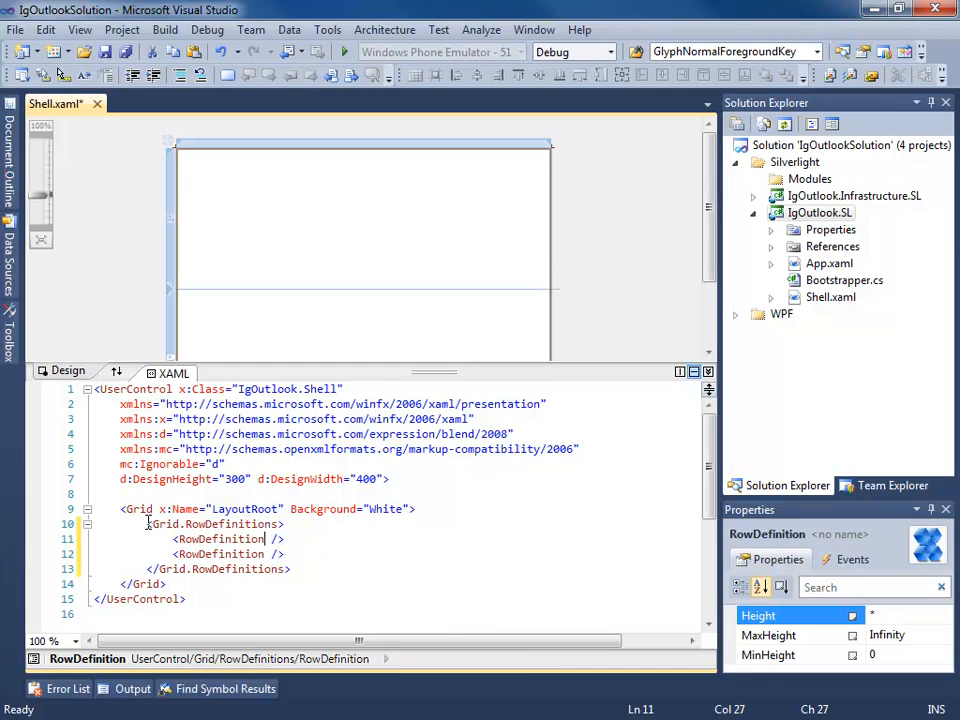
{"action": "type", "text": "Height=\"Auto\""}
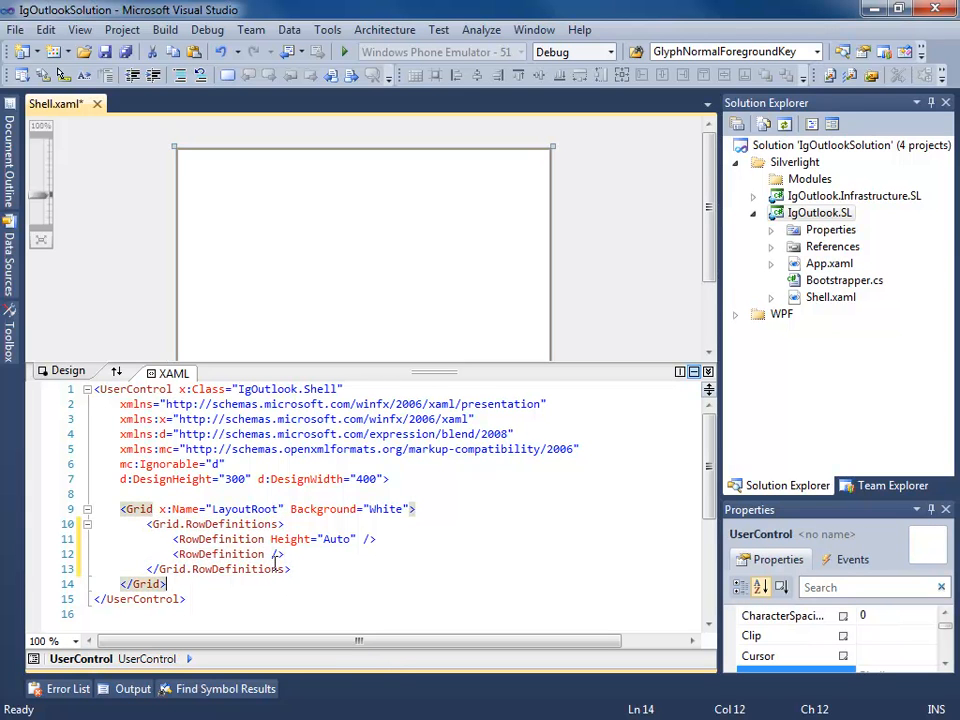
{"action": "type", "text": "Height=\"\""}
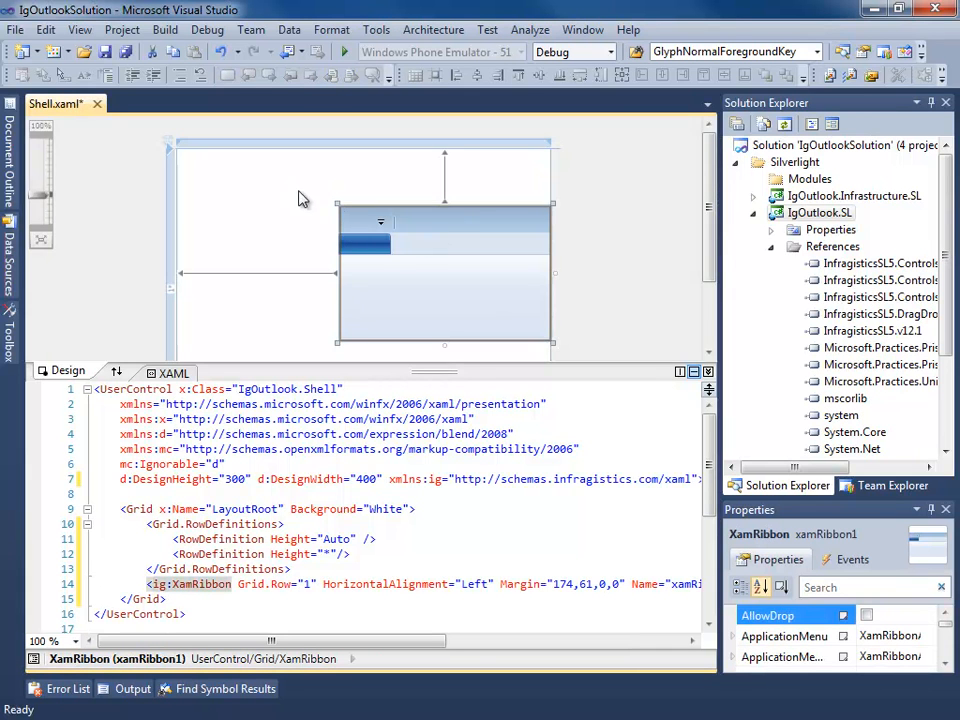
Reset the placed XamRibbon's layout via Reset Layout > All so it spans the top row
{"action": "right_click", "coordinate": [304, 198]}
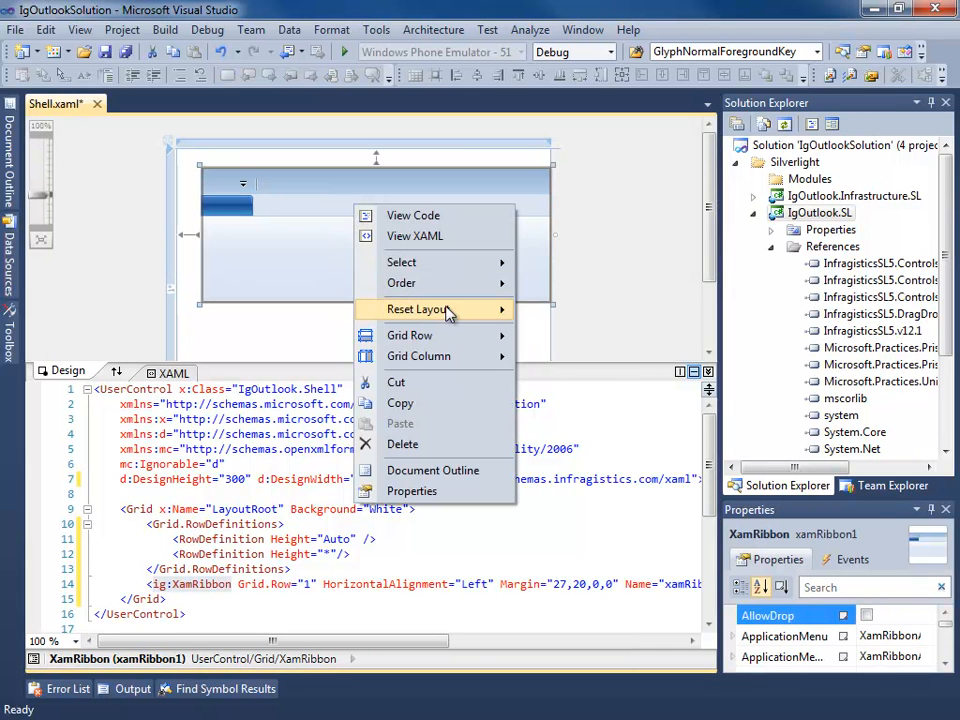
{"action": "left_click", "coordinate": [416, 308]}
{"action": "type", "text": "<"}
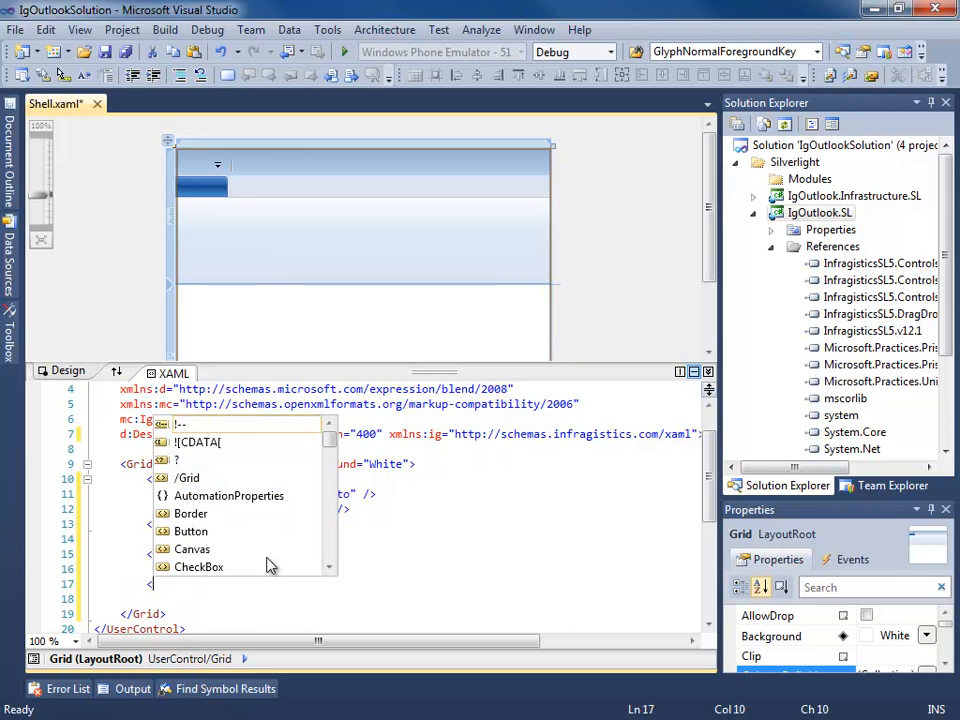
Add <Grid Grid.Row="1"> with ColumnDefinitions Width="Auto" and Width="*"
{"action": "type", "text": "Grid Grid.Row=\"1\">"}
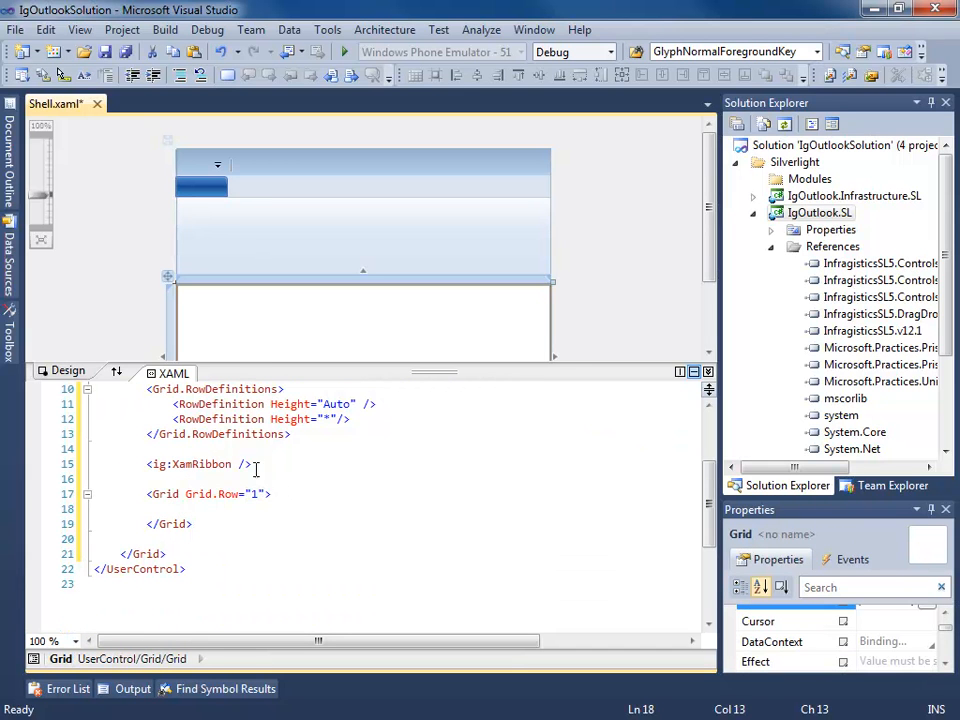
{"action": "mouse_move", "coordinate": [268, 472]}
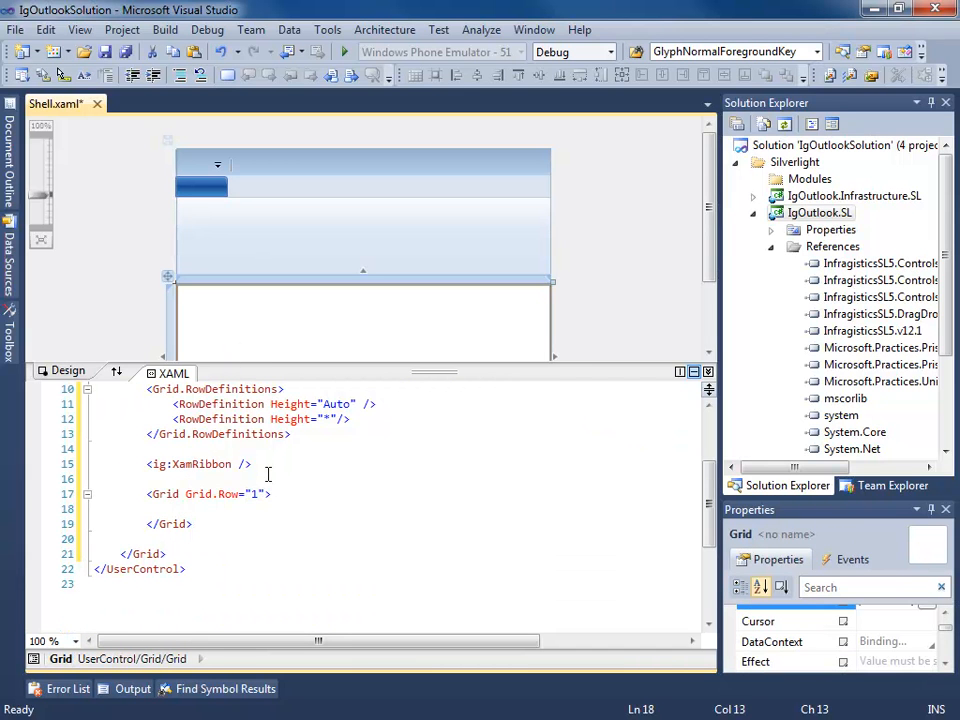
{"action": "type", "text": "<"}
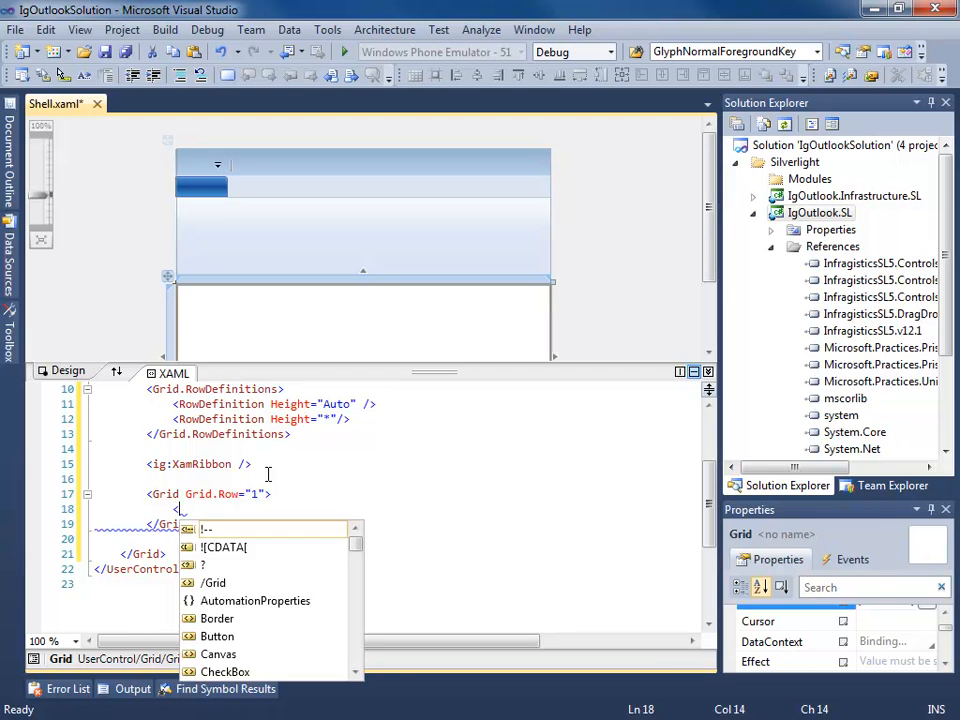
{"action": "type", "text": "Grid.c"}
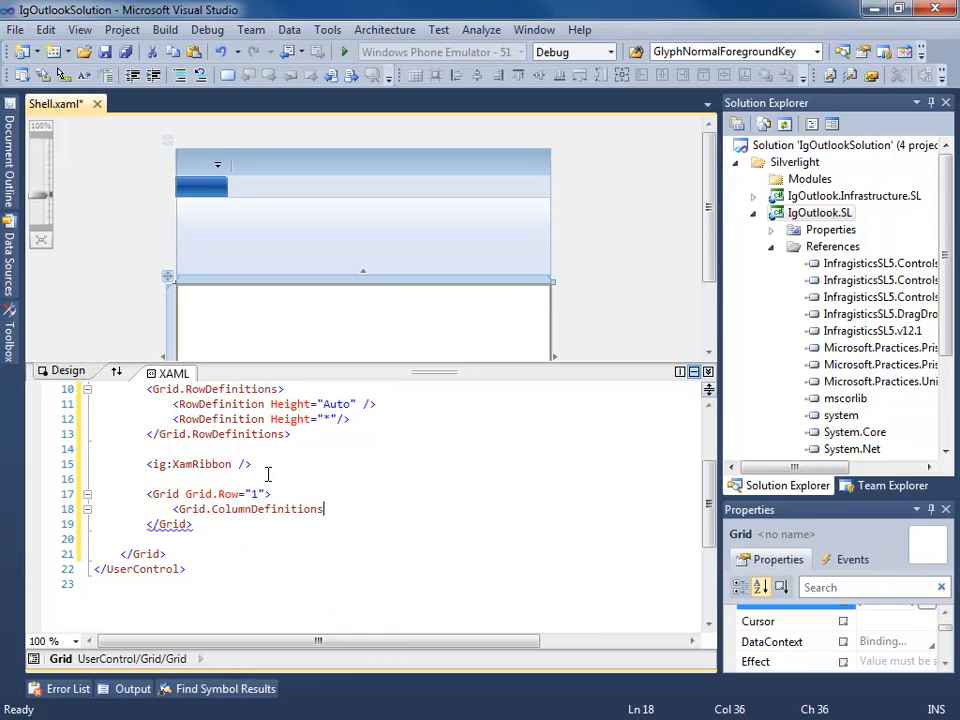
{"action": "type", "text": "<ColumnDefinition Width=\"\" />"}
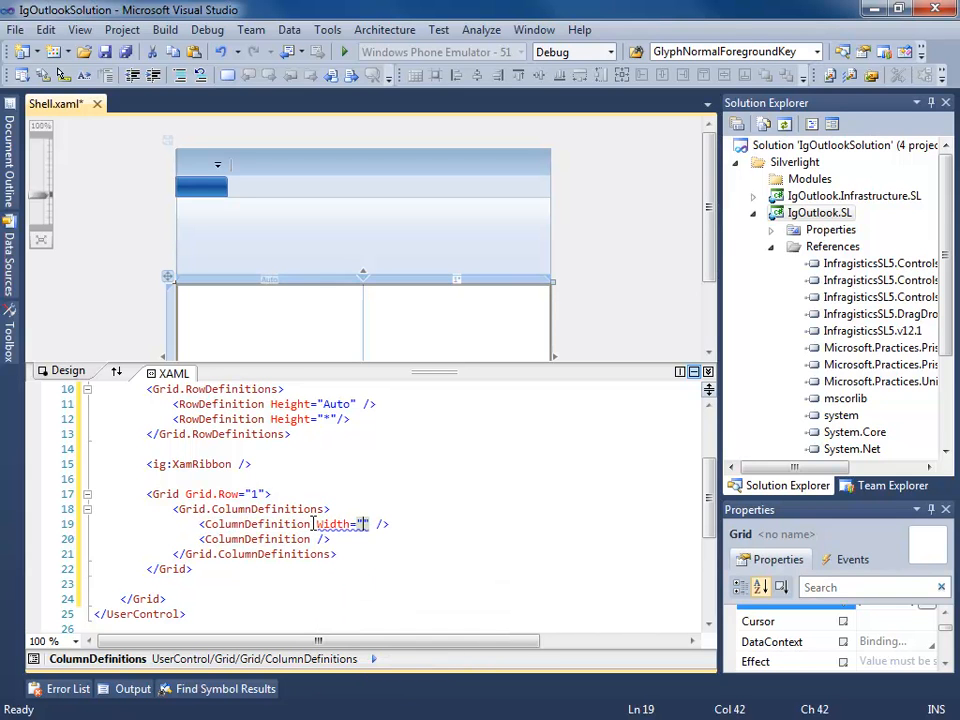
{"action": "type", "text": "Auto"}
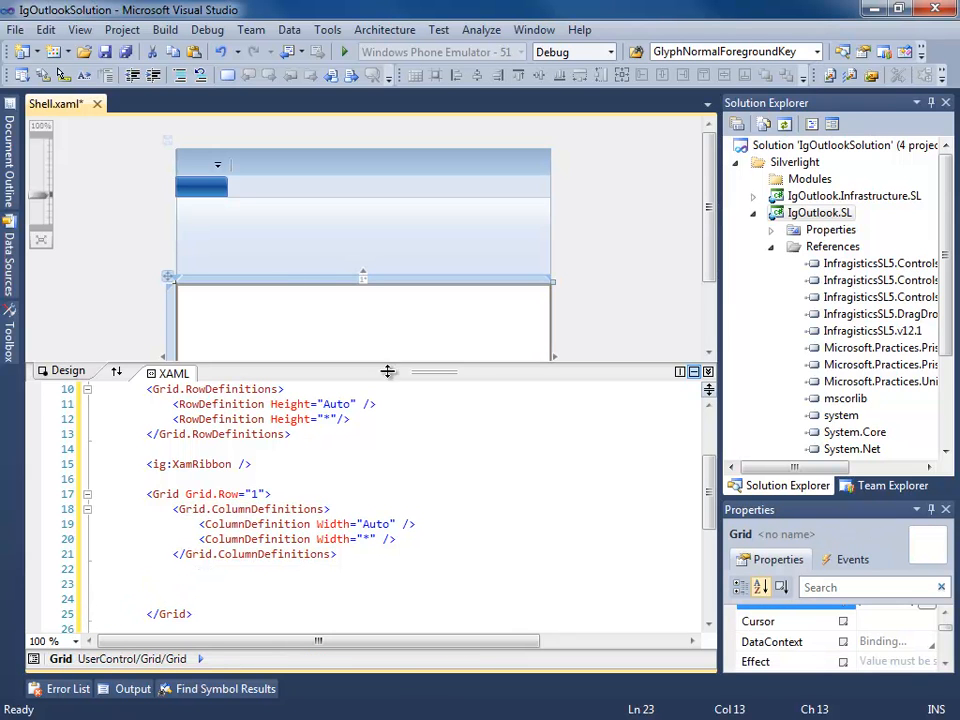
Insert a XamOutlookBar from the Toolbox into the inner grid as a bare tag
{"action": "left_click", "coordinate": [8, 310]}
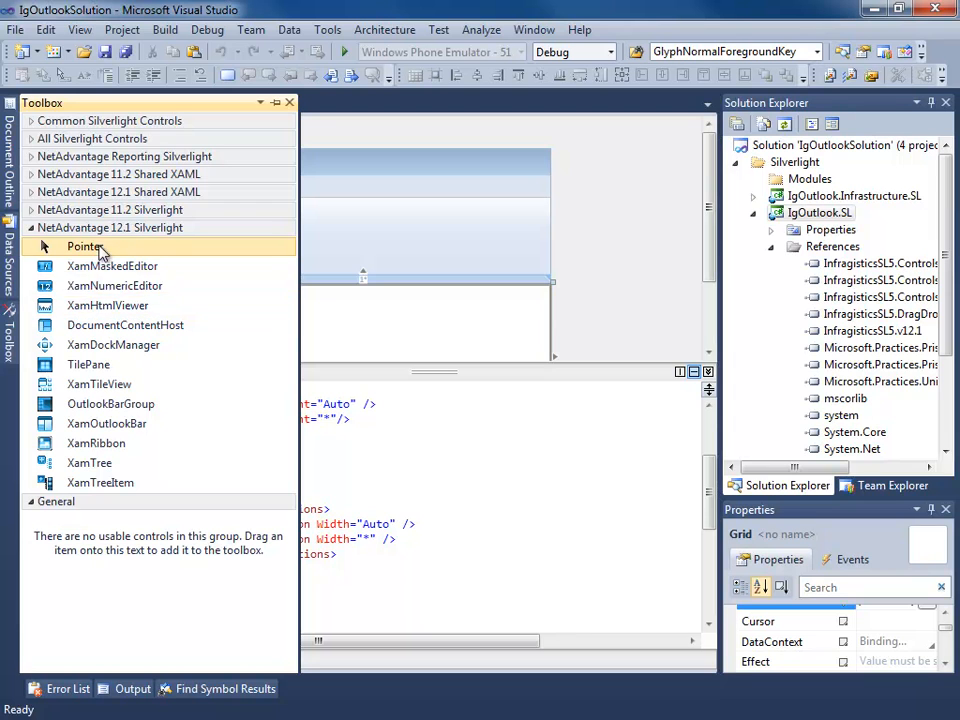
{"action": "left_click", "coordinate": [106, 424]}
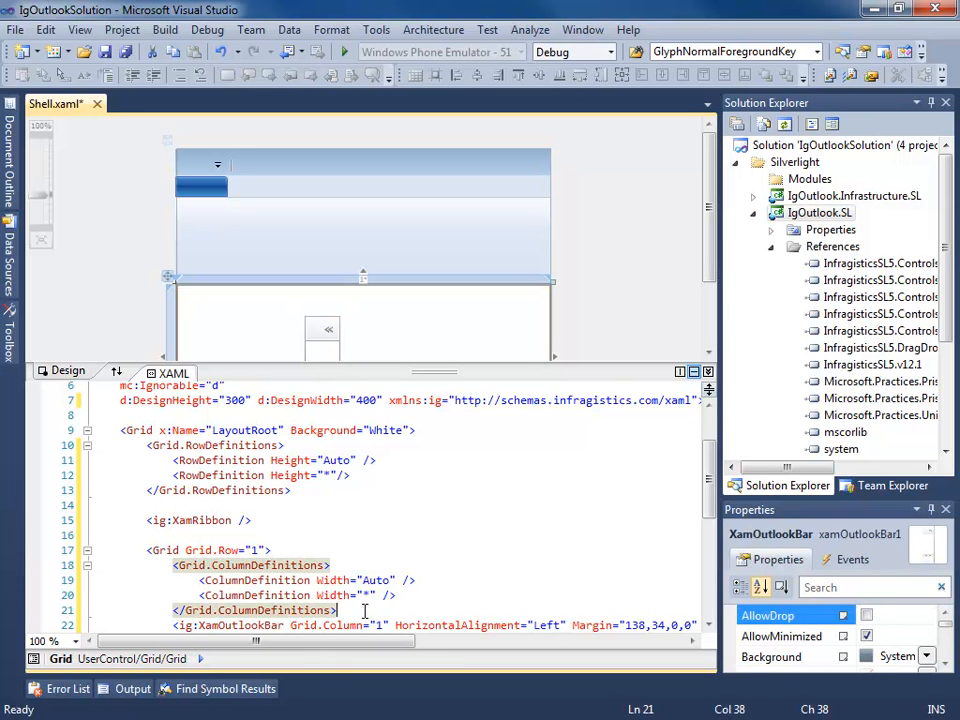
{"action": "scroll", "scroll_direction": "down", "scroll_amount": 3}
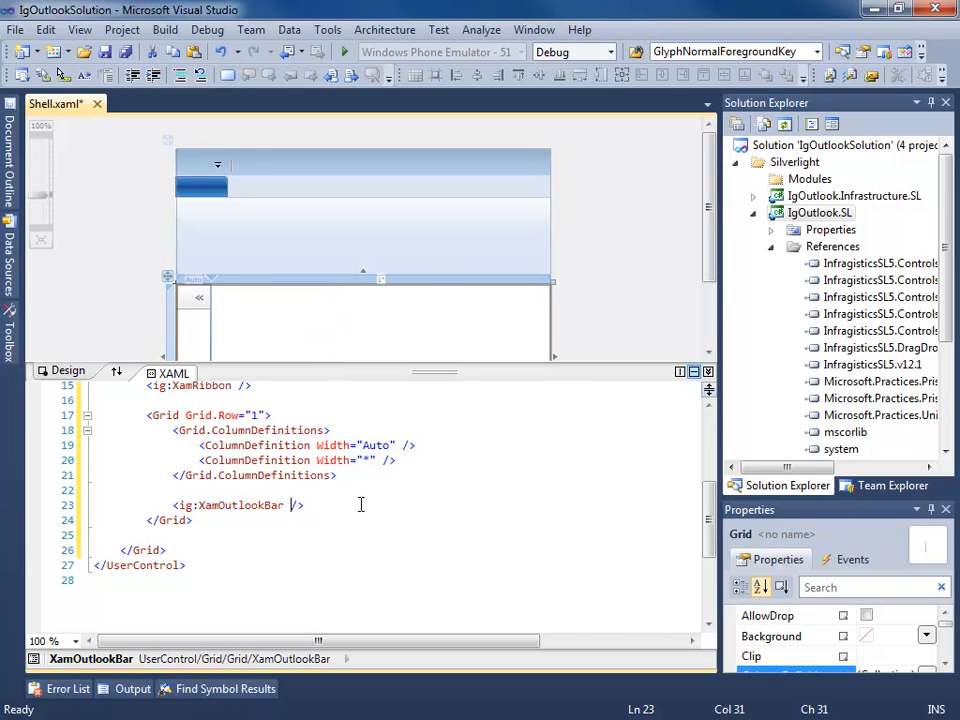
{"action": "key", "text": "enter"}
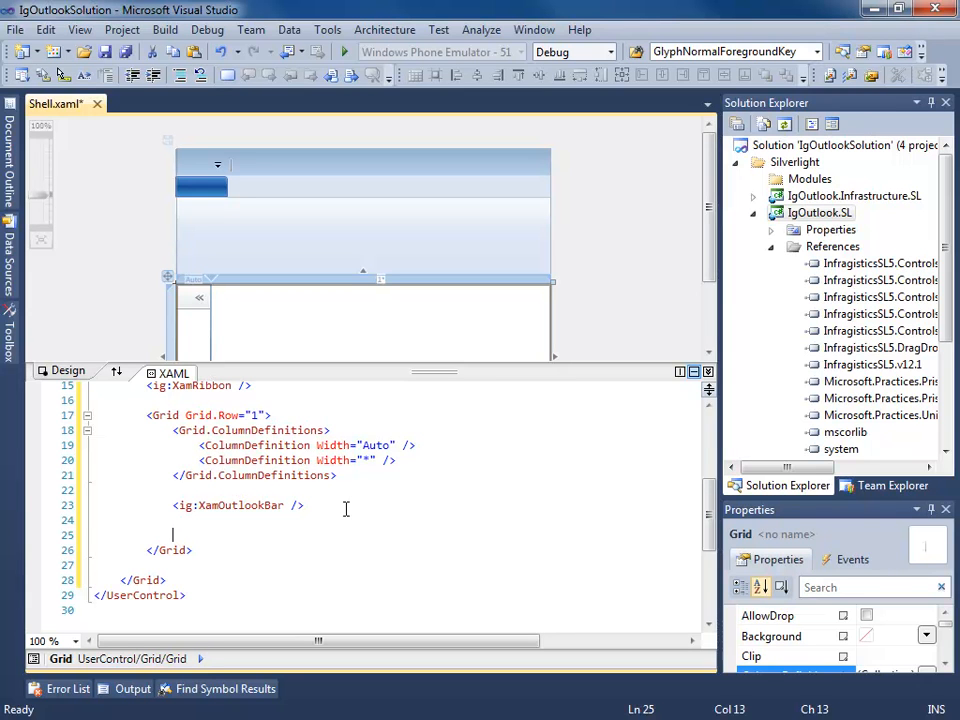
Add <ContentControl Grid.Column="1" /> below the XamOutlookBar
{"action": "type", "text": "<ContentControl"}
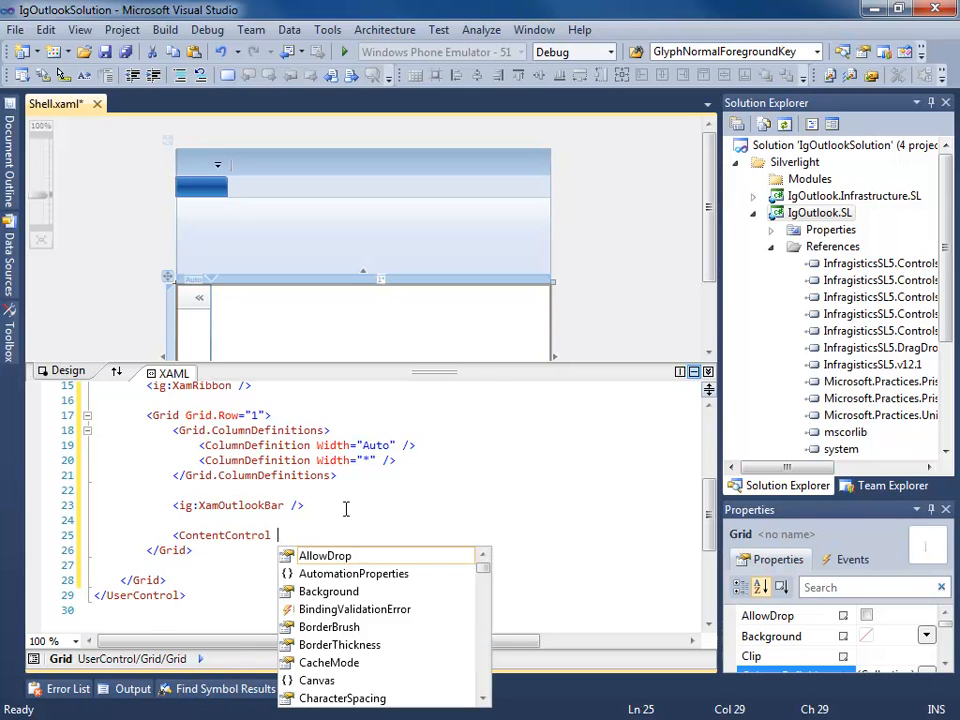
{"action": "type", "text": "Grid.c"}
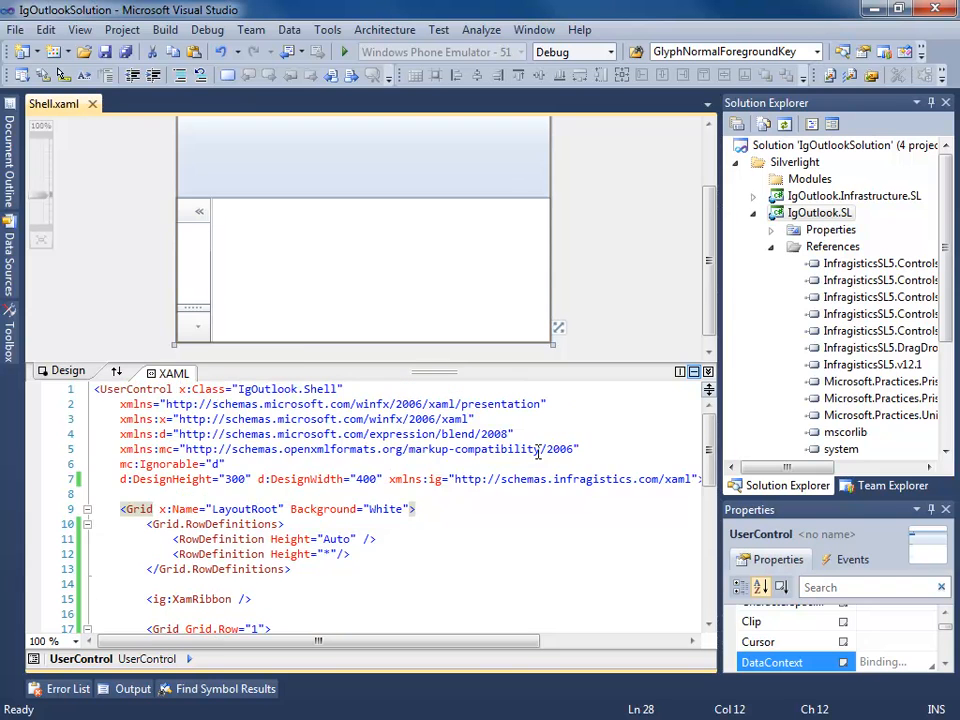
{"action": "type", "text": "xmlns:prism=\""}
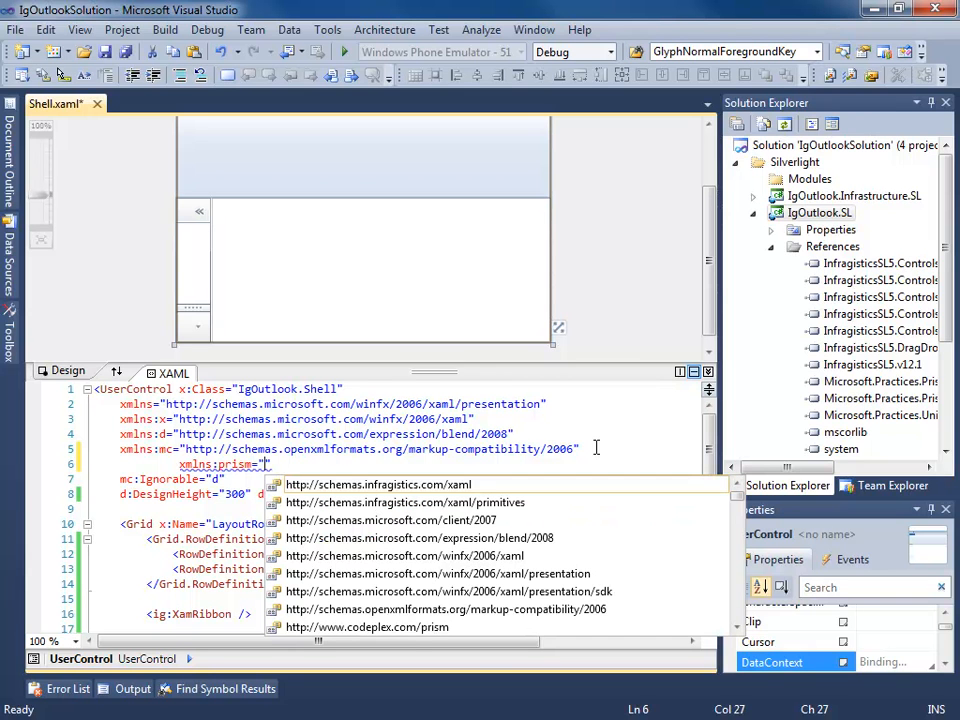
{"action": "type", "text": "http://www.codeplex.com/prism\""}
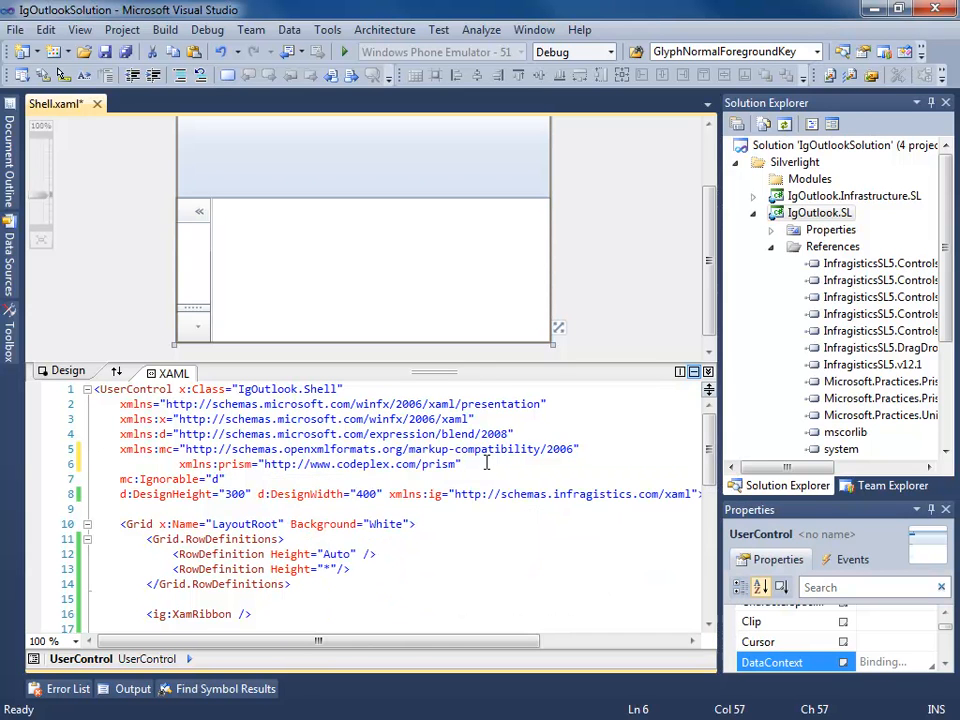
{"action": "scroll", "scroll_direction": "down", "scroll_amount": 3}
{"action": "type", "text": "prism: "}
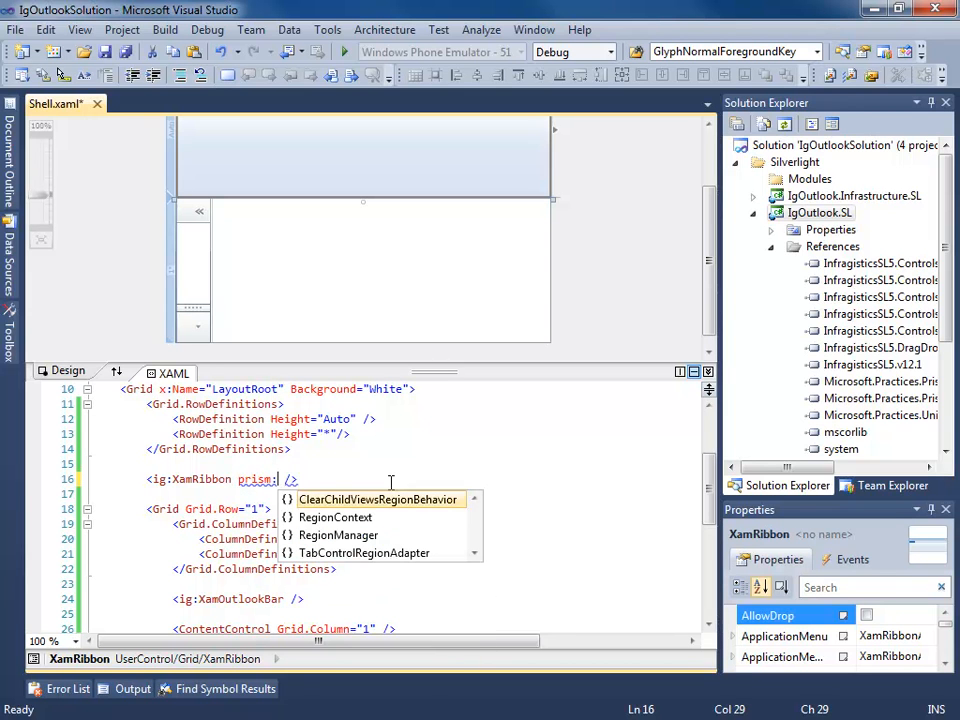
Set RegionName RibbonTabRegion on the XamRibbon and OutlookBarGroupRegion on the XamOutlookBar
{"action": "type", "text": "RegionManager.RegionName=\""}
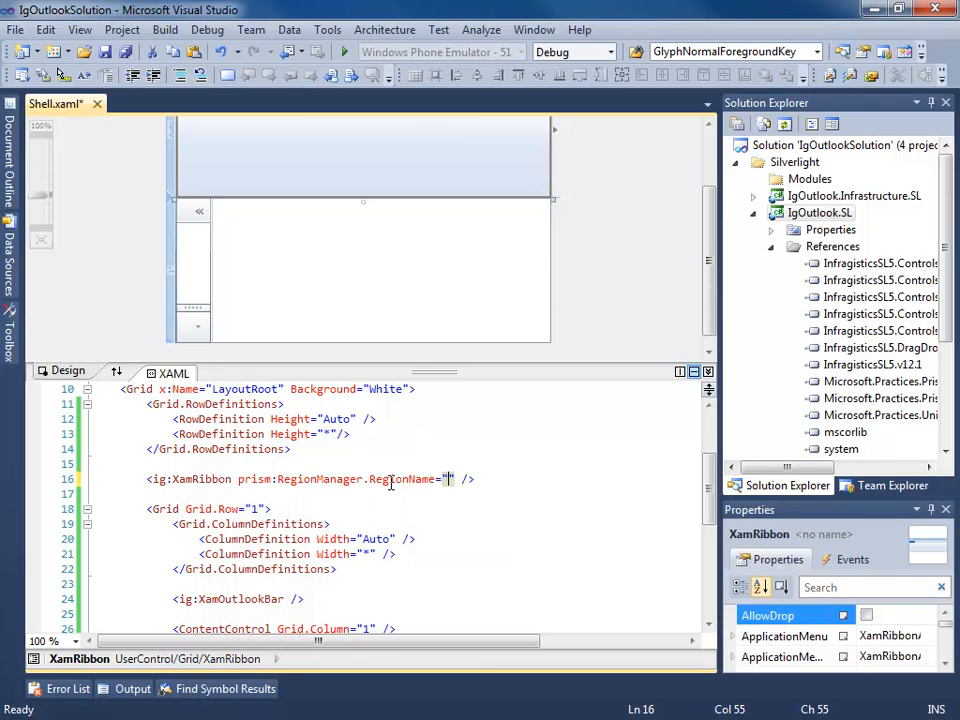
{"action": "type", "text": "RibbonTabRegion"}
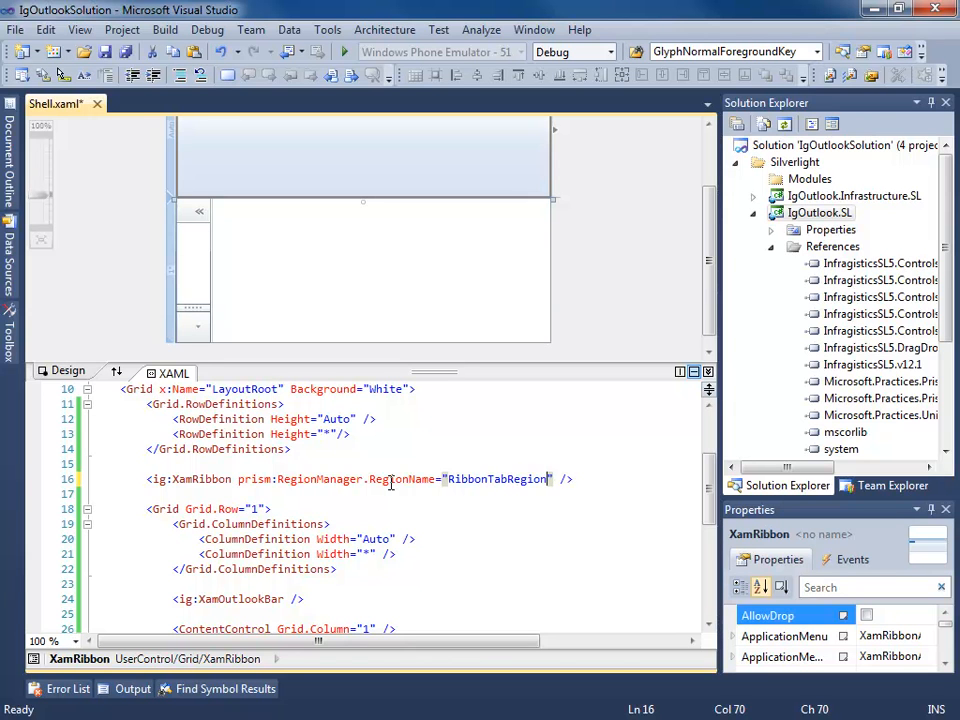
{"action": "scroll", "scroll_direction": "down", "scroll_amount": 3}
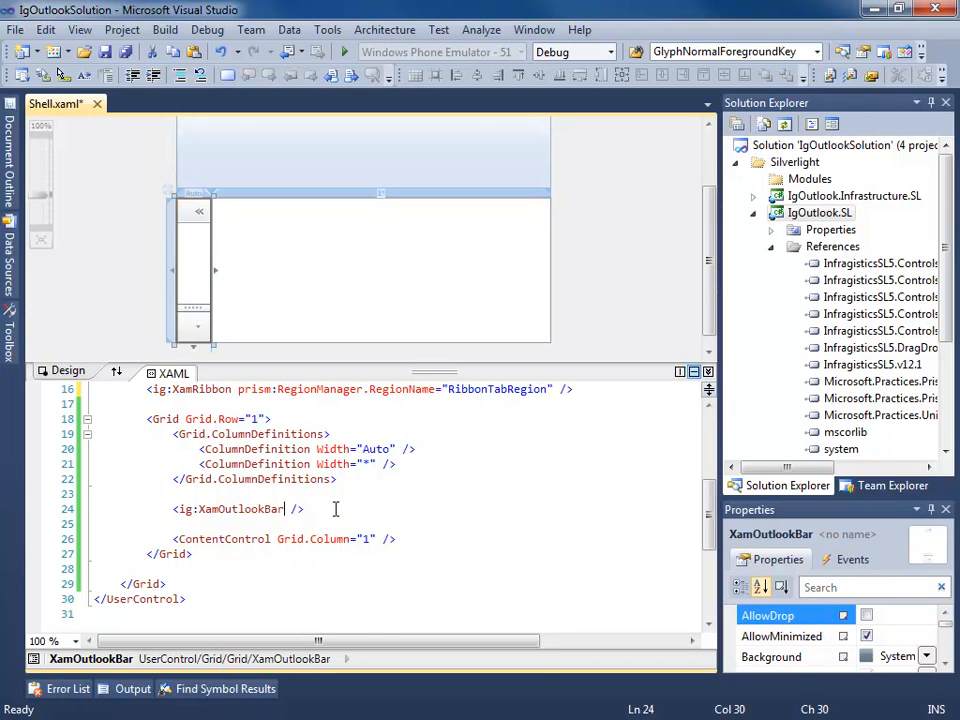
{"action": "type", "text": "prism:RegionManager.RegionName=\""}
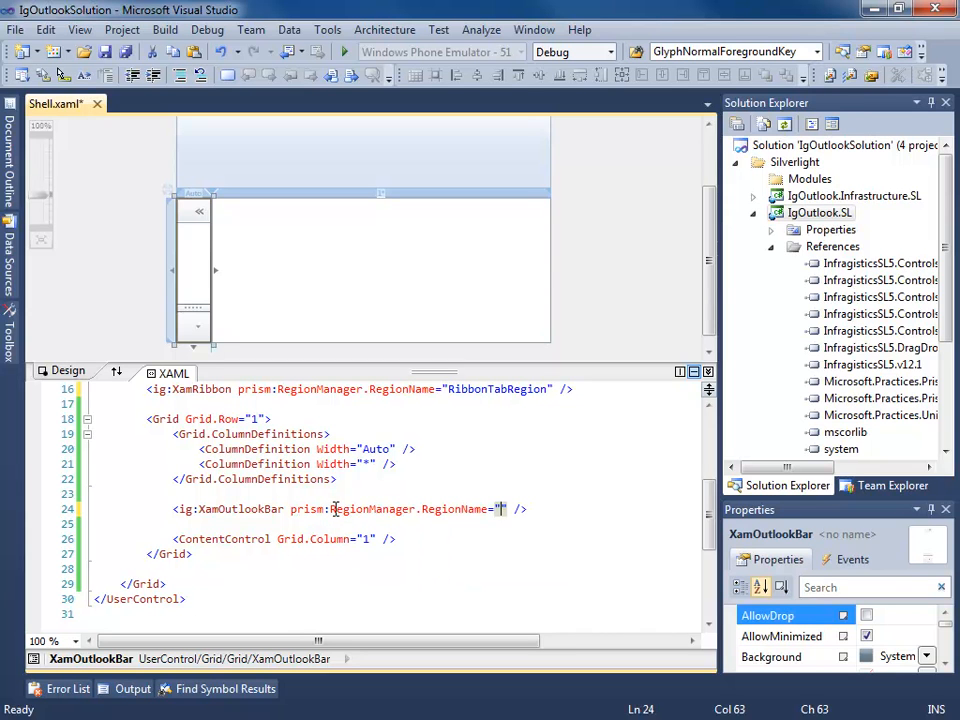
{"action": "type", "text": "OutlookB"}
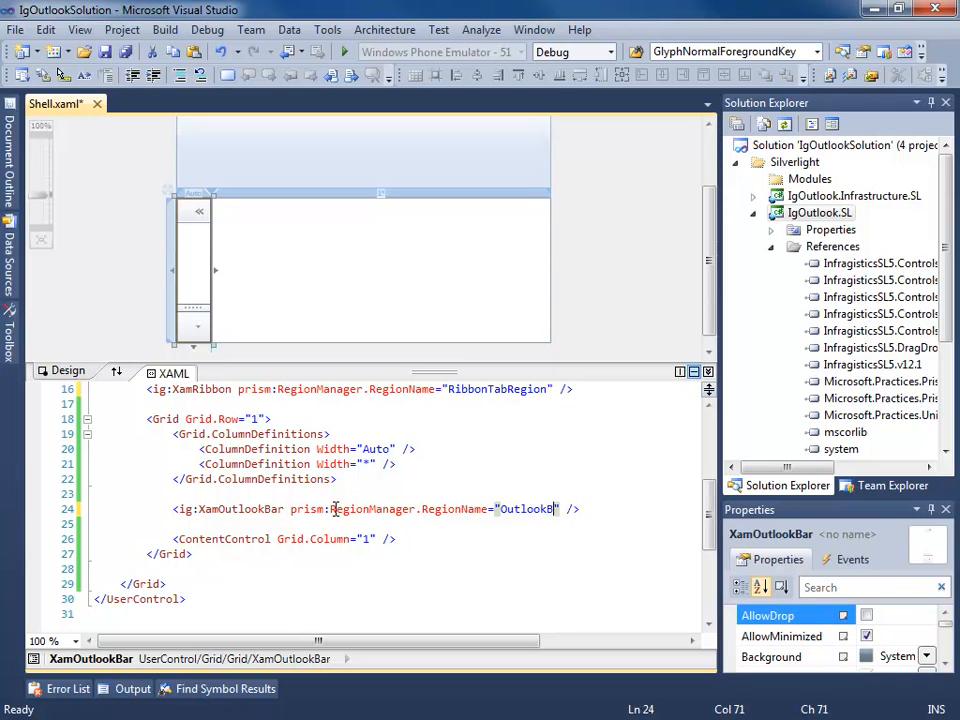
{"action": "type", "text": "arRegion"}
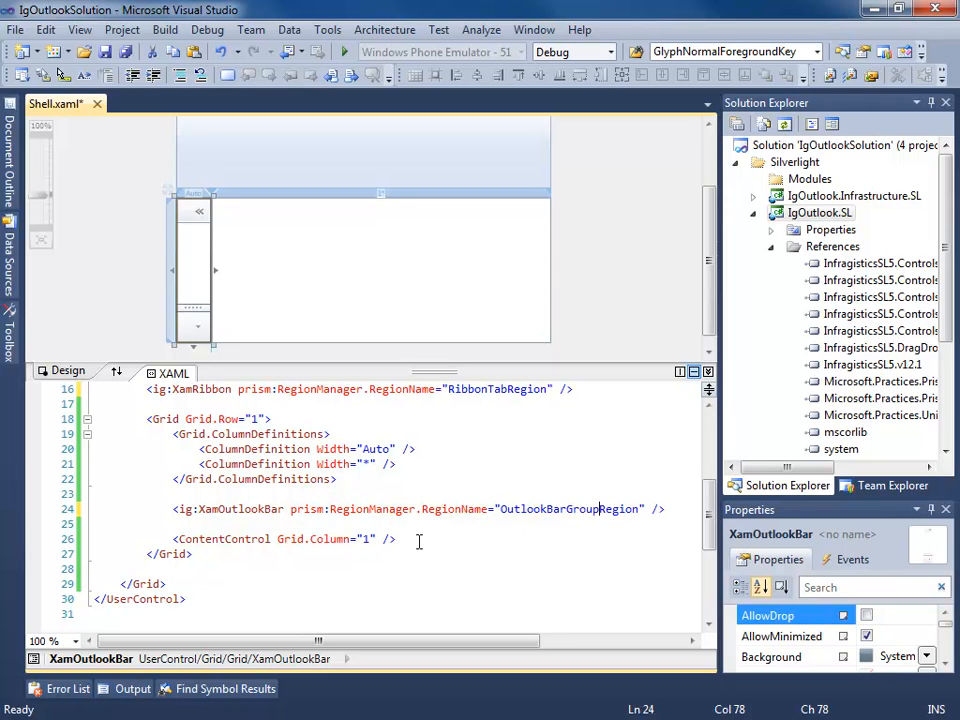
Set prism:RegionManager.RegionName="ContentRegion" on the ContentControl and save
{"action": "left_click", "coordinate": [372, 540]}
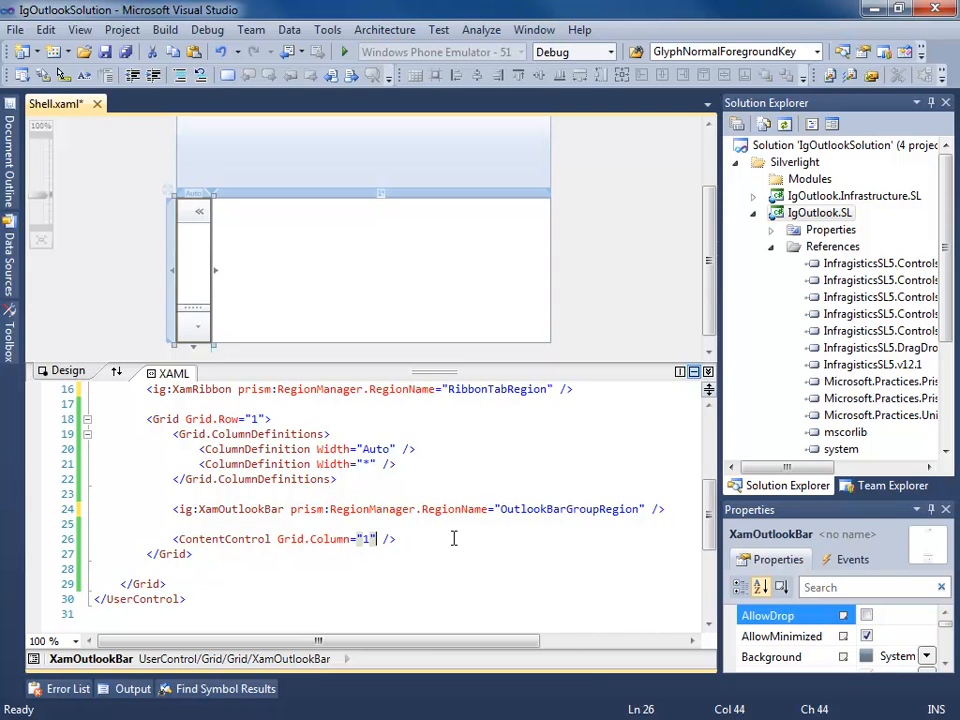
{"action": "type", "text": "prism:"}
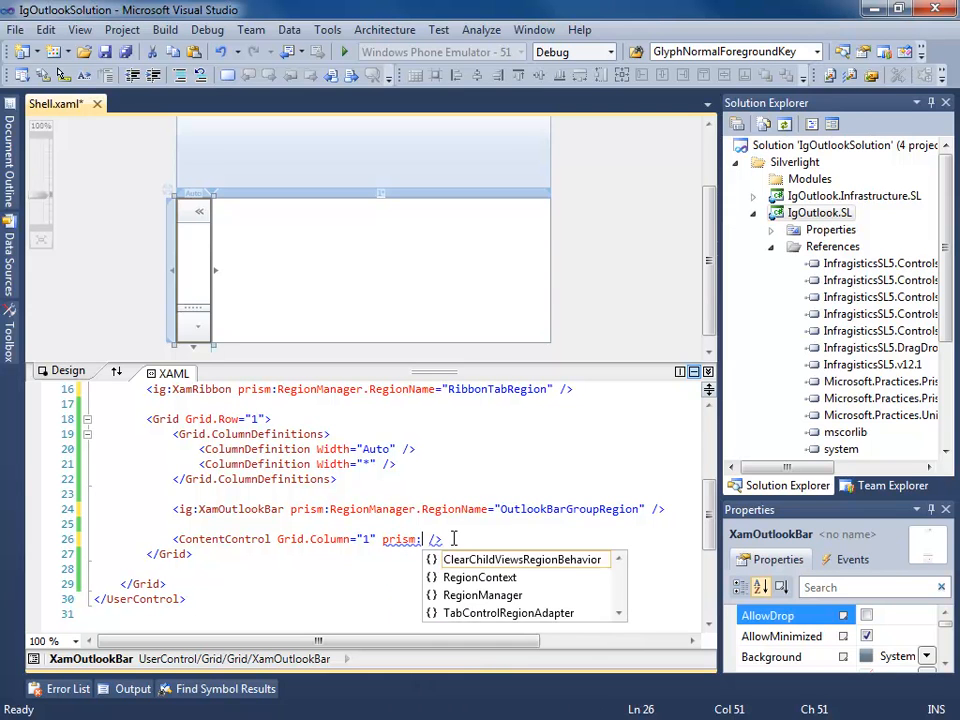
{"action": "type", "text": "RegionManager.RegionName=\"C"}
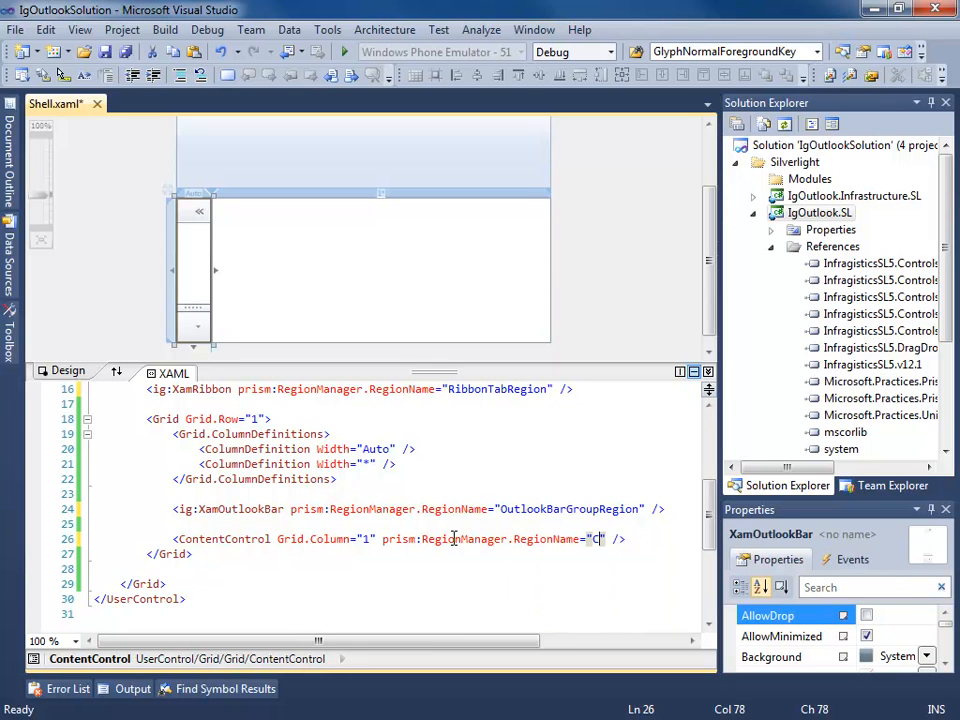
{"action": "type", "text": "ontentRegion"}
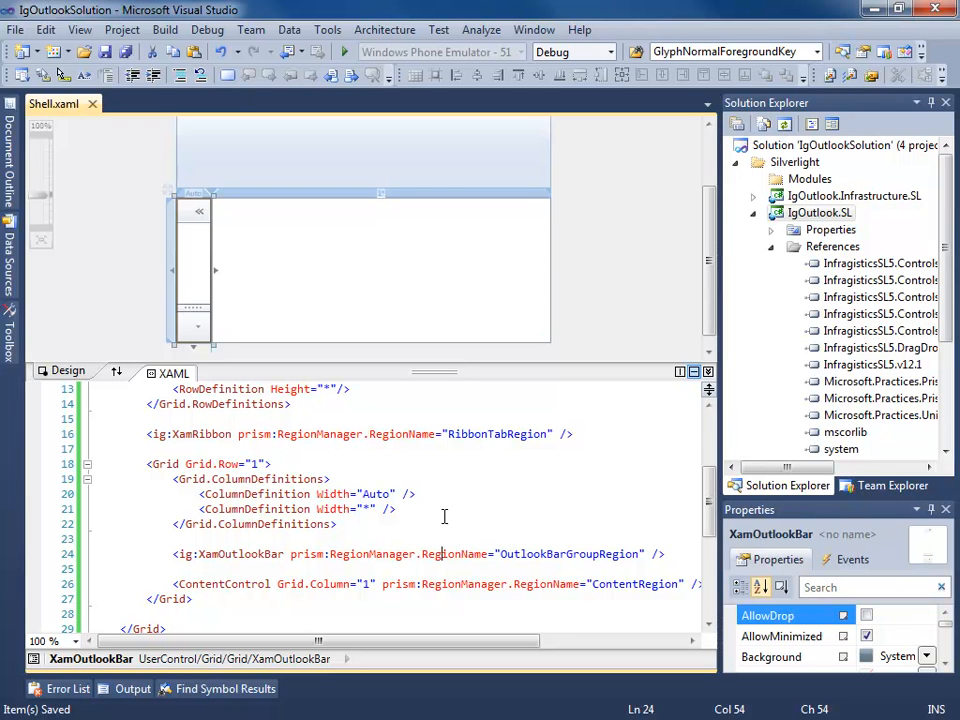
{"action": "mouse_move", "coordinate": [484, 516]}
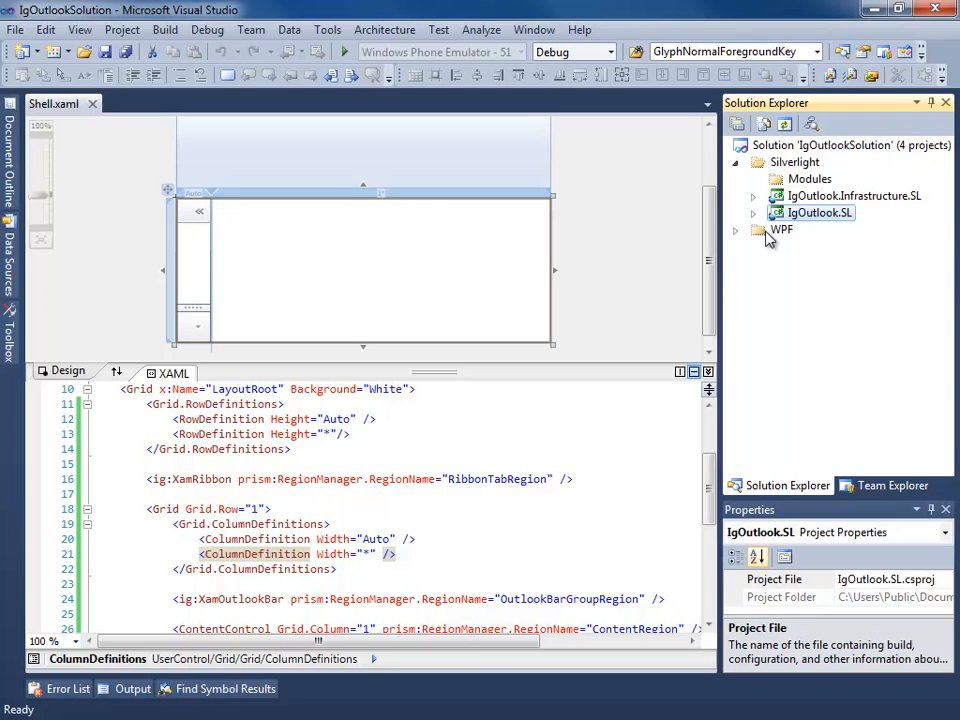
Expand the WPF IgOutlook project and open its Shell.xaml
{"action": "left_click", "coordinate": [754, 228]}
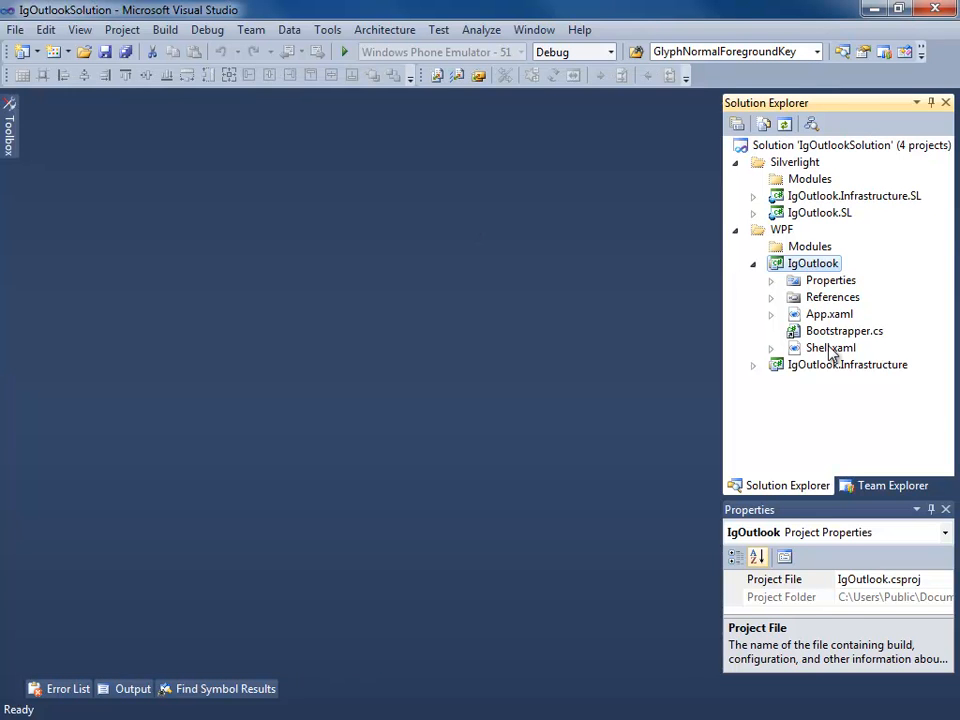
{"action": "double_click", "coordinate": [832, 348]}
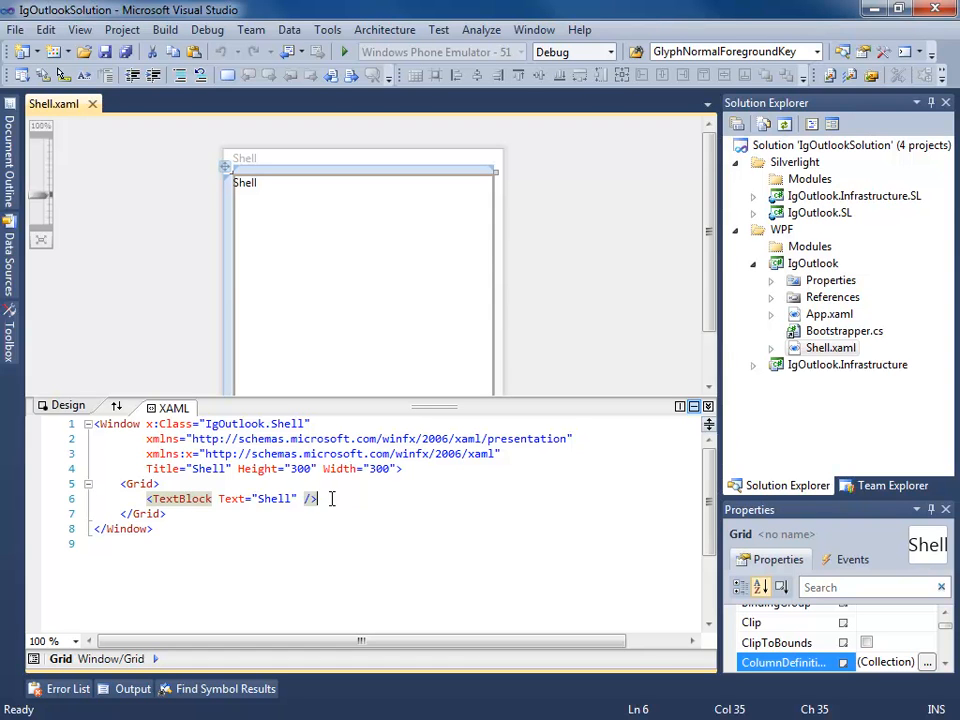
Drop a XamRibbon from NetAdvantage 12.1 WPF, reset its layout, and rename the root to igRibbon:XamRibbonWindow
{"action": "left_click", "coordinate": [10, 336]}
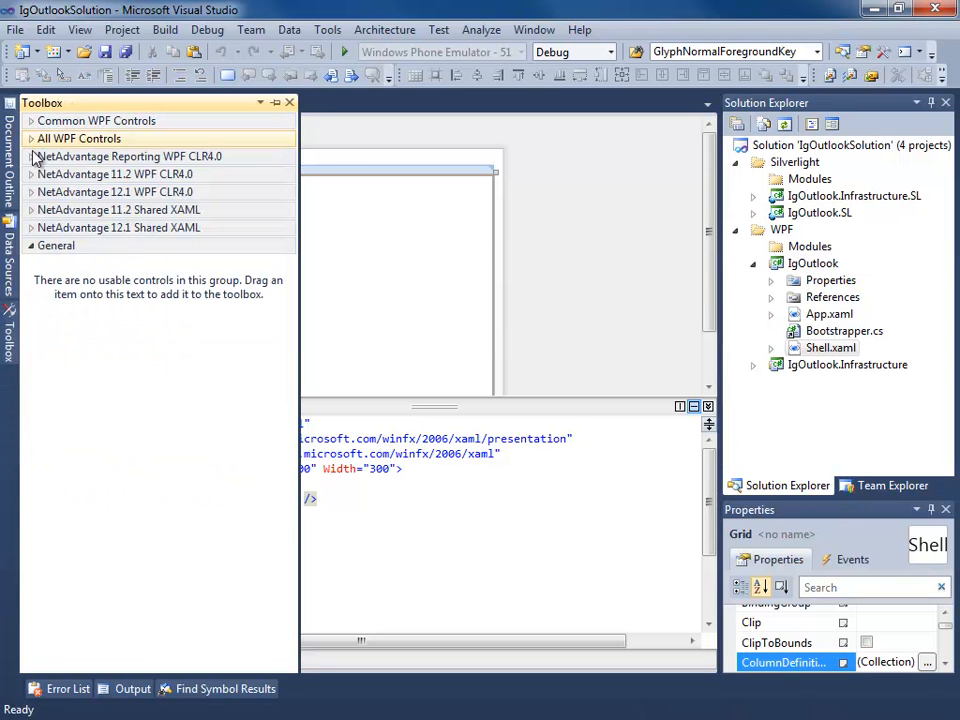
{"action": "mouse_move", "coordinate": [168, 196]}
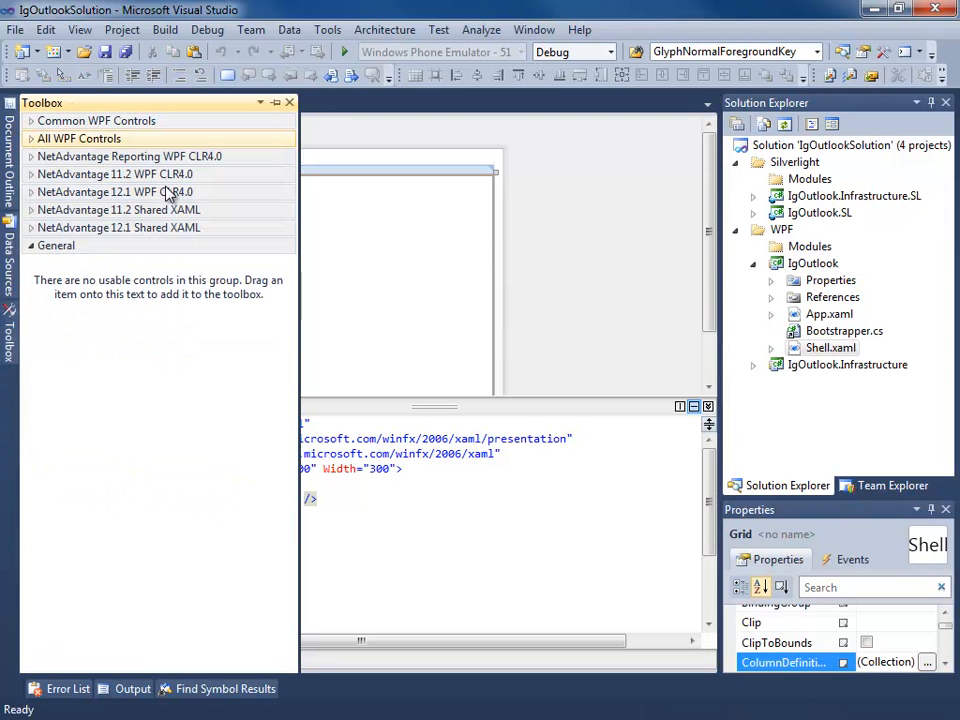
{"action": "left_click", "coordinate": [112, 192]}
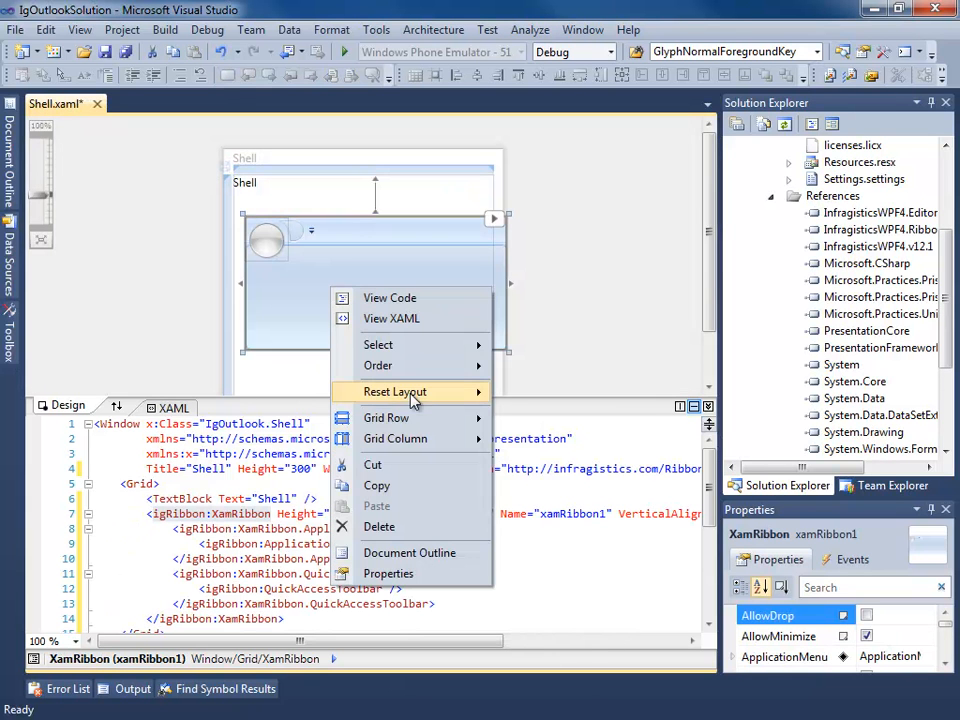
{"action": "left_click", "coordinate": [394, 390]}
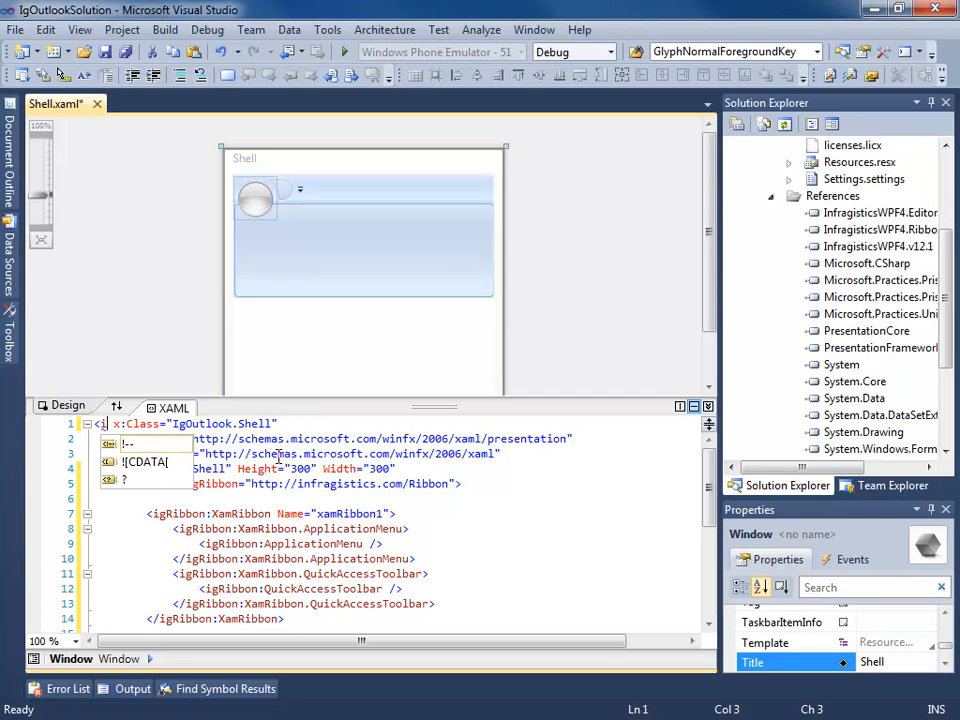
{"action": "type", "text": "gRibbon:XamRibbonWindow"}
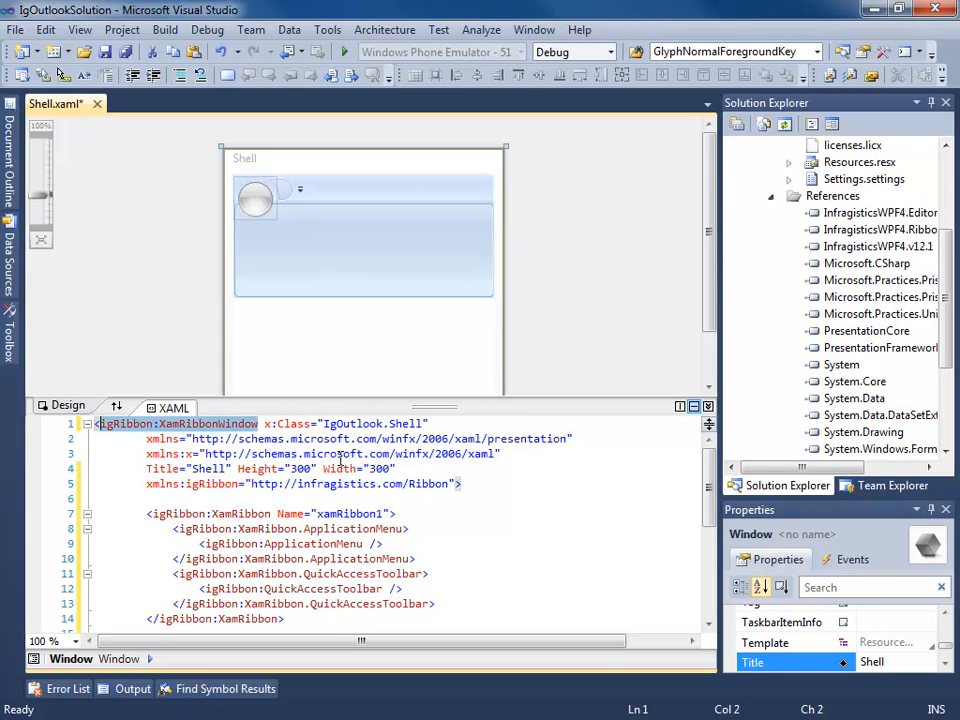
Change Shell's base class from Window to XamRibbonWindow and import Infragistics.Windows.Ribbon, then return to Shell.xaml
{"action": "scroll", "scroll_direction": "down", "scroll_amount": 3}
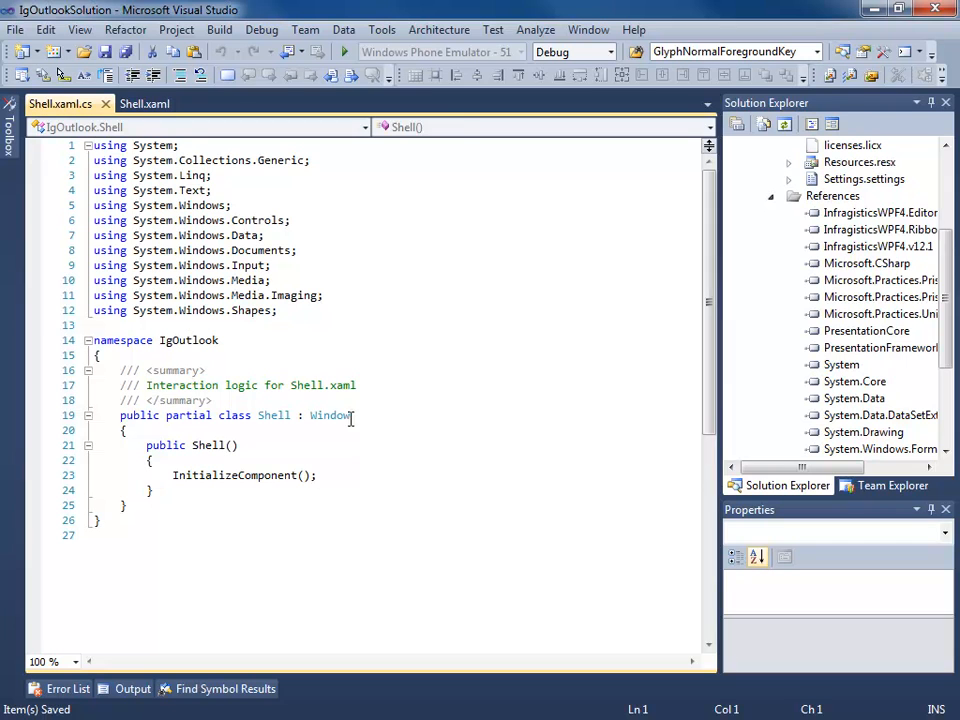
{"action": "double_click", "coordinate": [328, 414]}
{"action": "type", "text": "XamRibbon"}
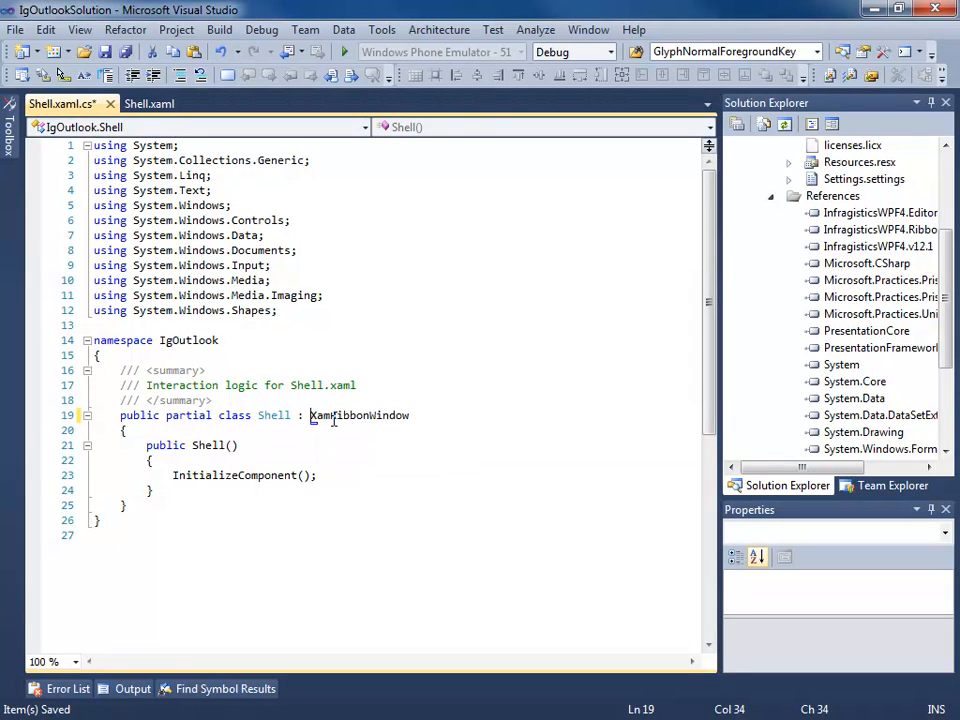
{"action": "left_click", "coordinate": [318, 432]}
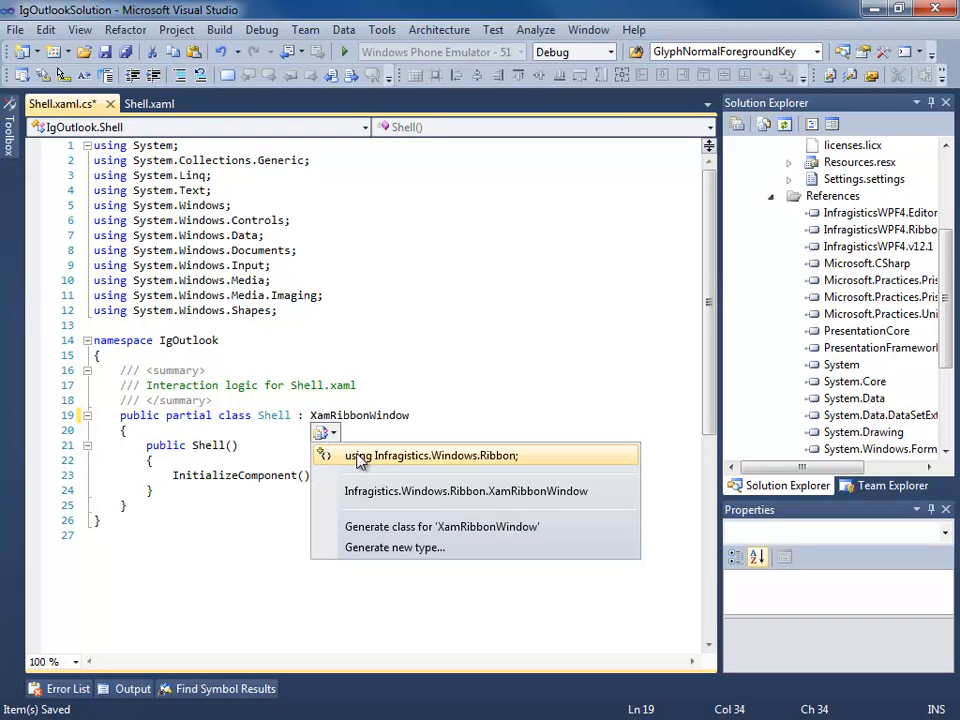
{"action": "left_click", "coordinate": [432, 456]}
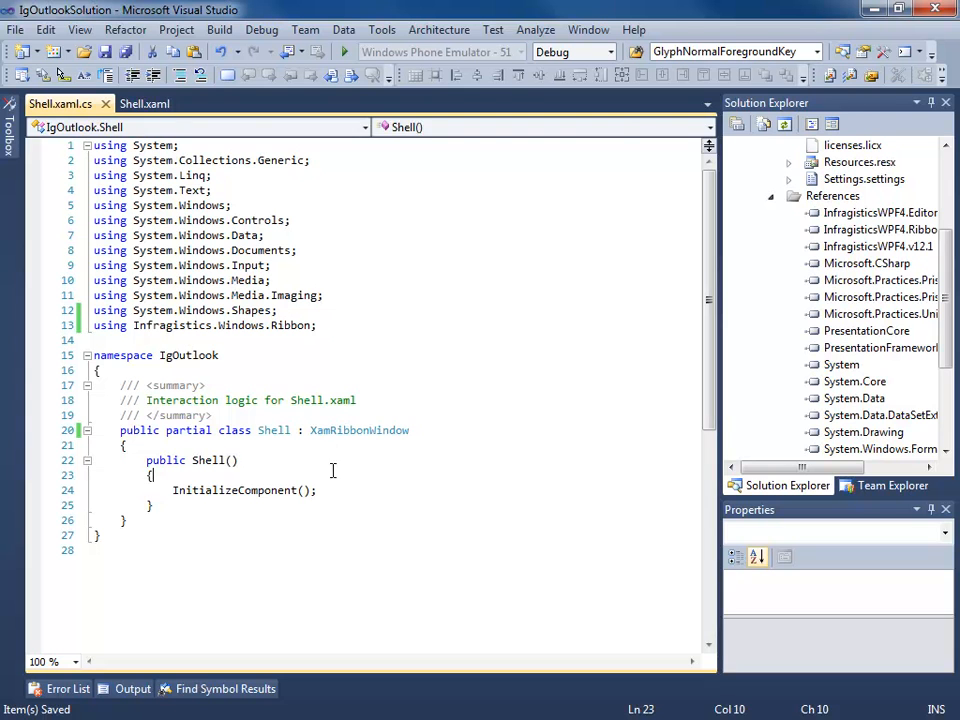
{"action": "left_click", "coordinate": [144, 104]}
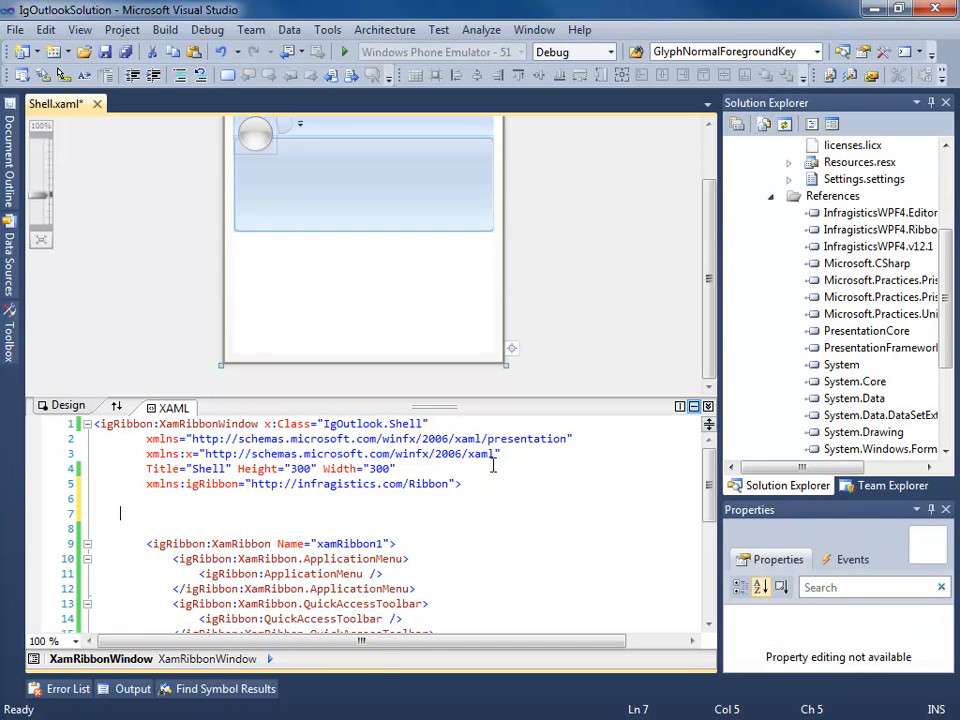
Wrap the XamRibbon in igRibbon:RibbonWindowContentHost with a nested RibbonWindowContentHost.Ribbon element
{"action": "type", "text": "igRibbon:"}
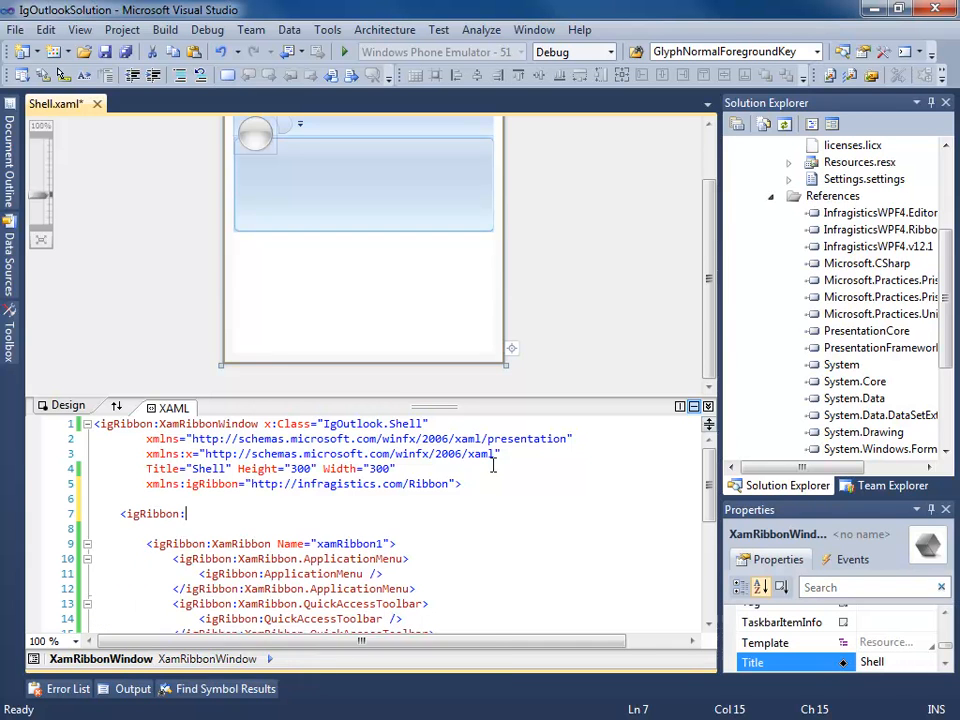
{"action": "type", "text": "RibbonWindowContentHost>"}
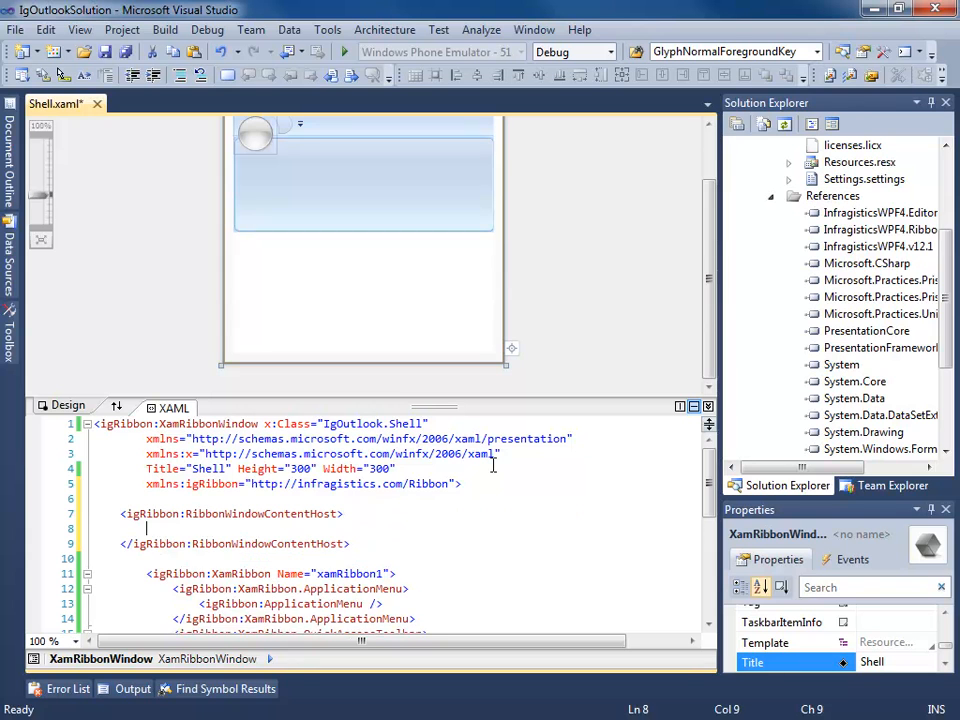
{"action": "type", "text": "i"}
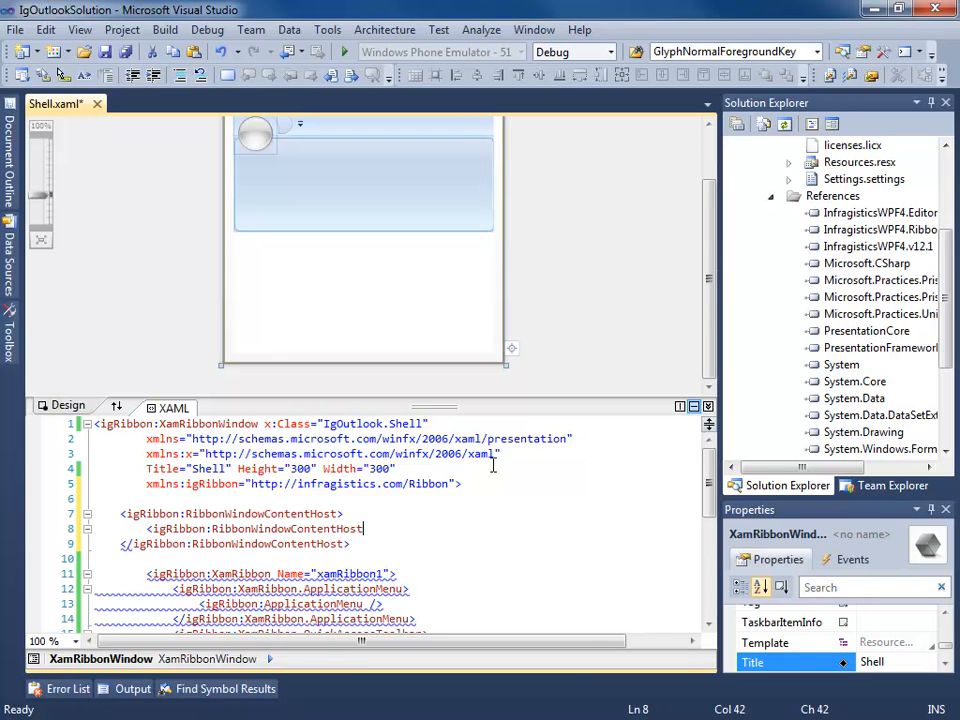
{"action": "type", "text": ".Ribbon>"}
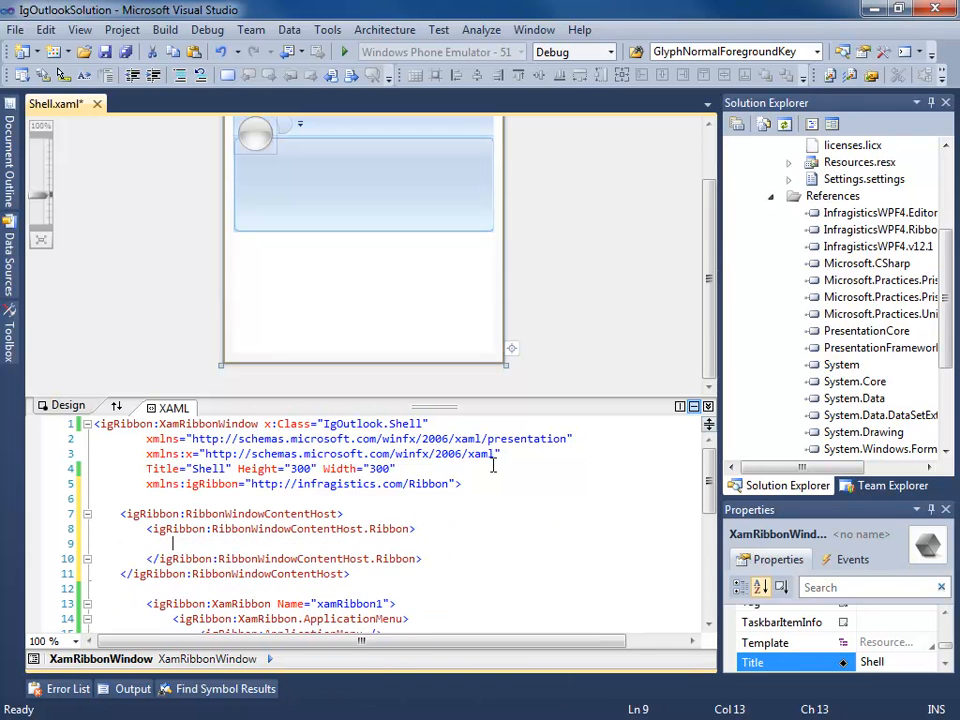
{"action": "scroll", "scroll_direction": "down", "scroll_amount": 3}
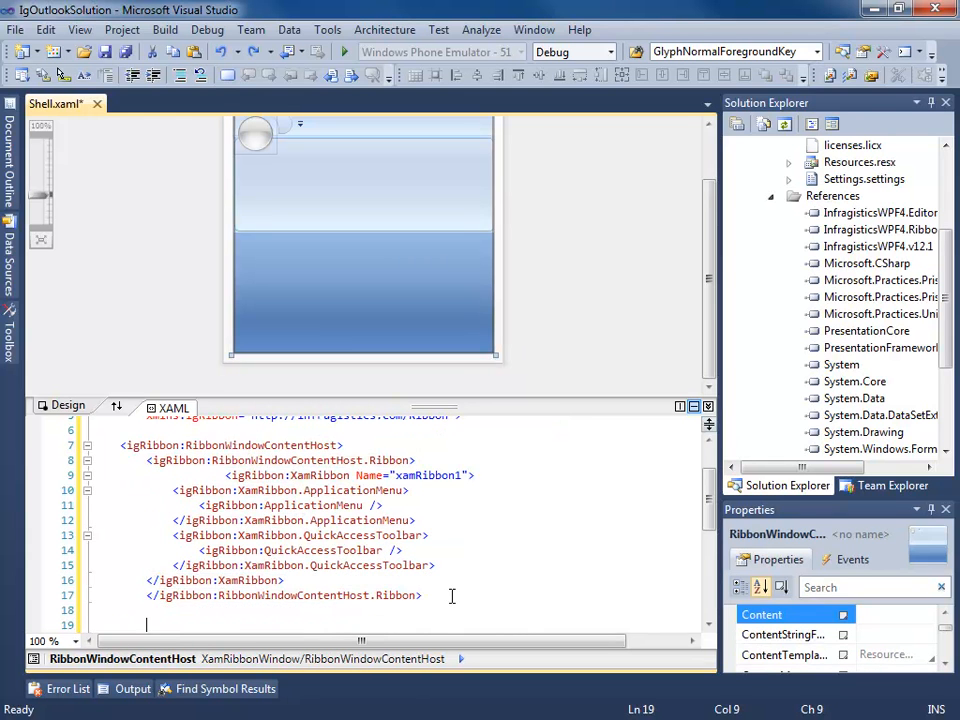
Begin the DockPanel markup around the XamOutlookBar below the ribbon host
{"action": "type", "text": "<DockPanel LastChildFill="}
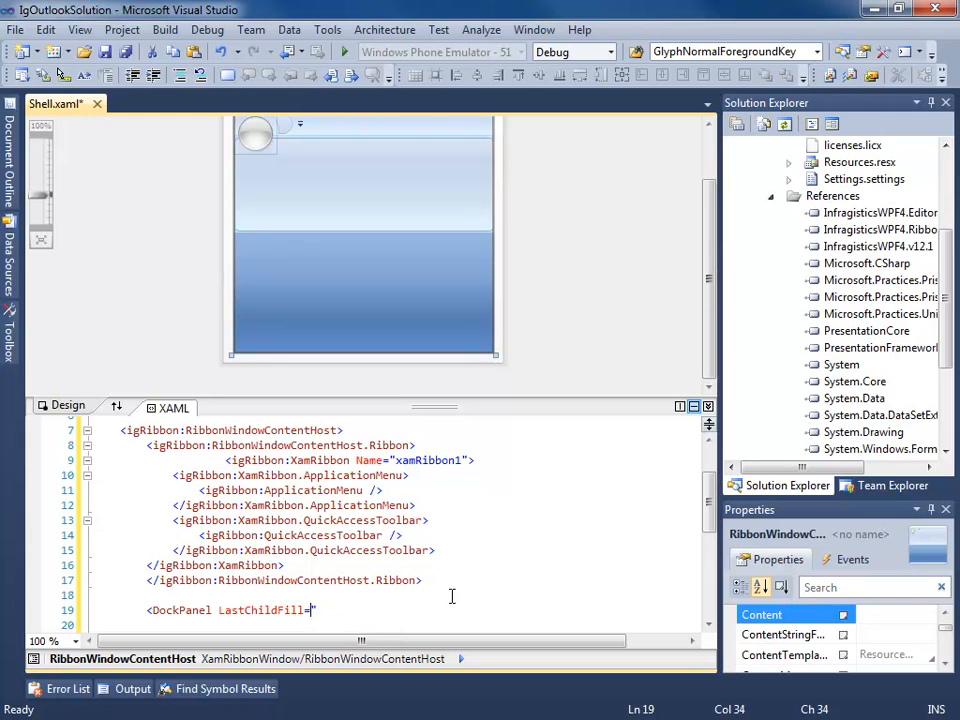
{"action": "type", "text": "\">"}
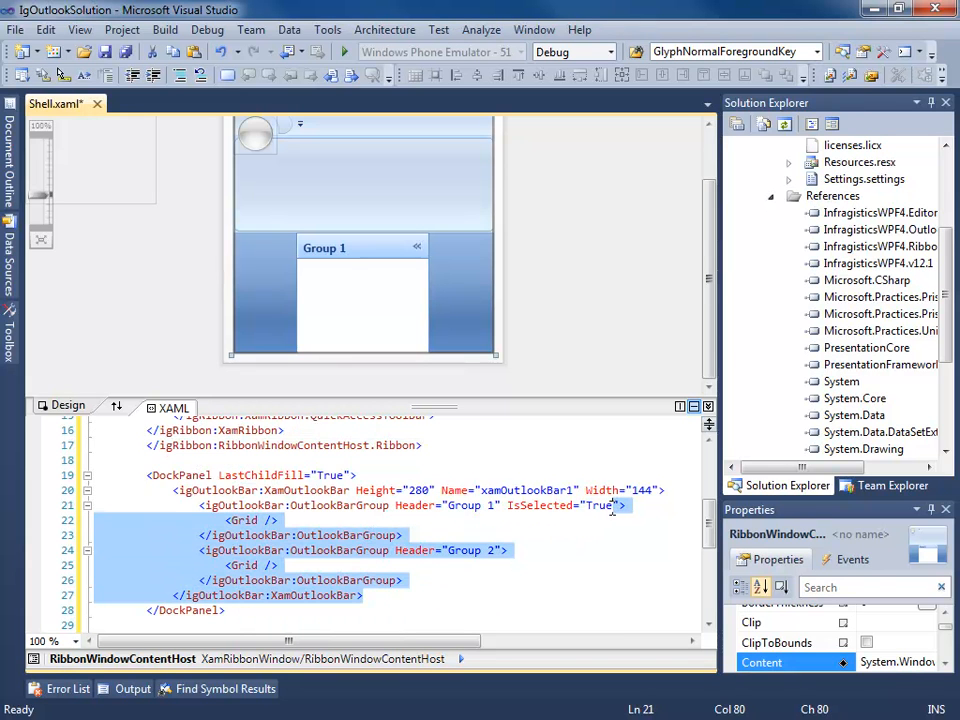
{"action": "left_click", "coordinate": [656, 490]}
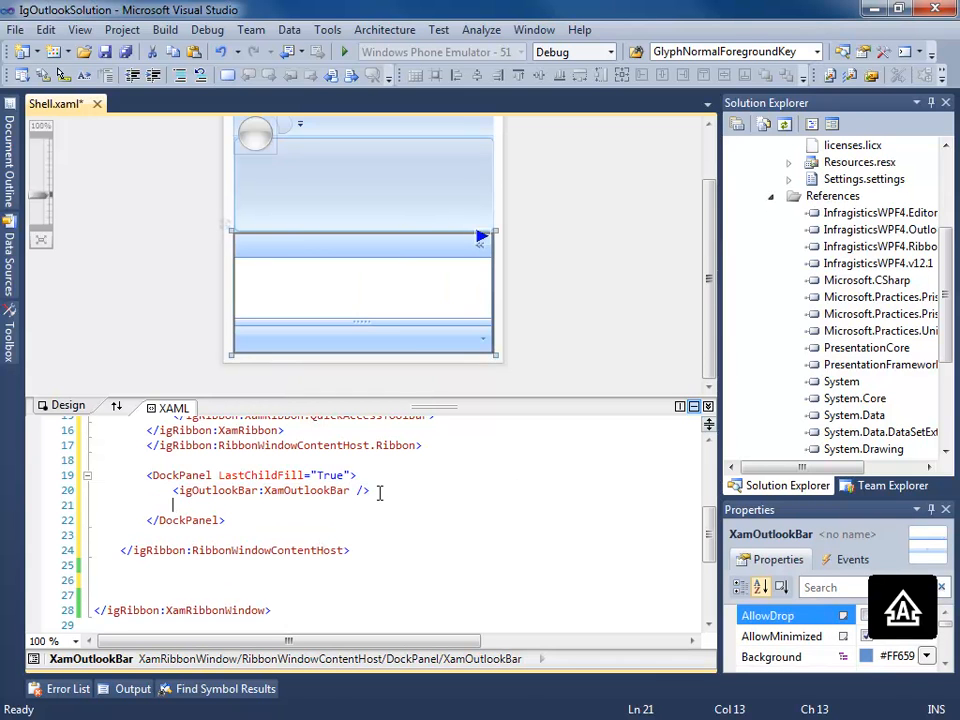
Add a ContentControl to the DockPanel and set DockPanel.Dock="Left" on the Outlook bar
{"action": "type", "text": "<cON"}
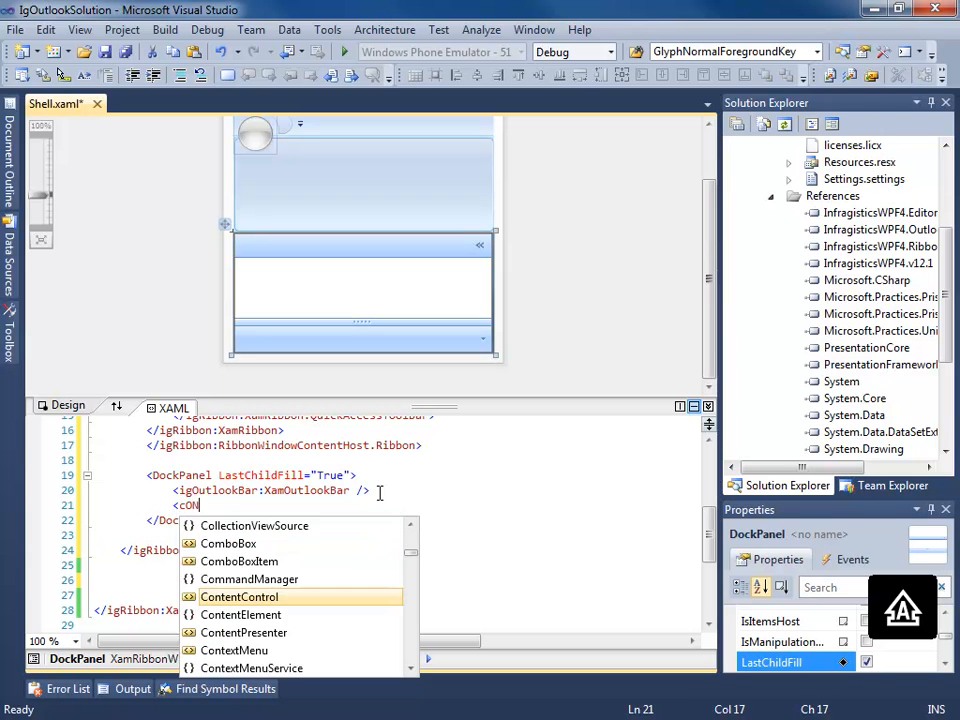
{"action": "type", "text": "T"}
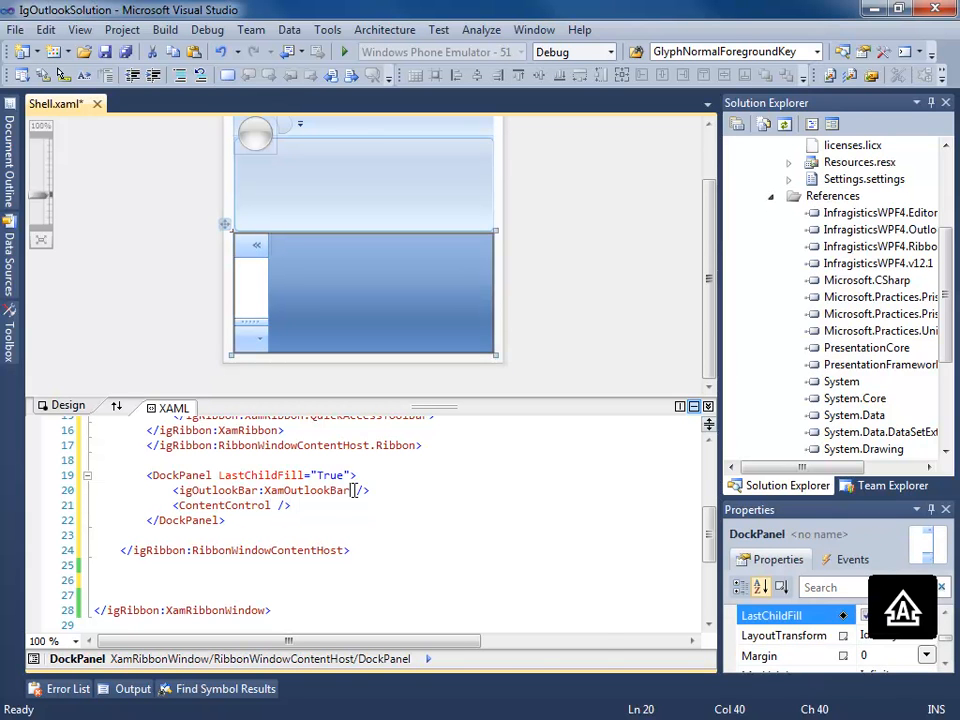
{"action": "type", "text": "DockPanel.Dock=\""}
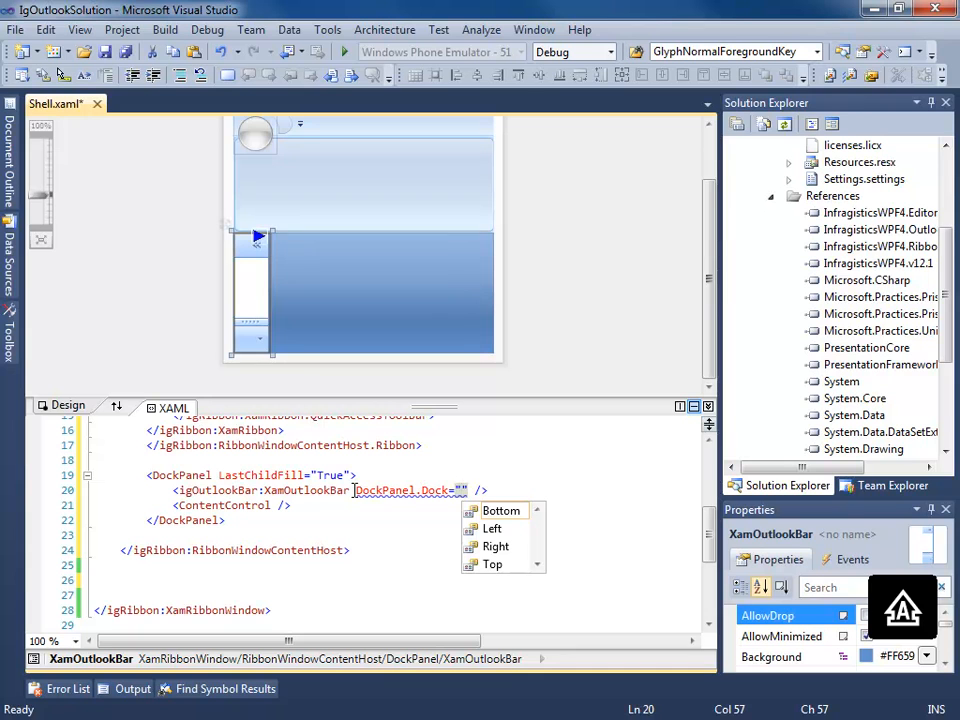
{"action": "mouse_move", "coordinate": [492, 528]}
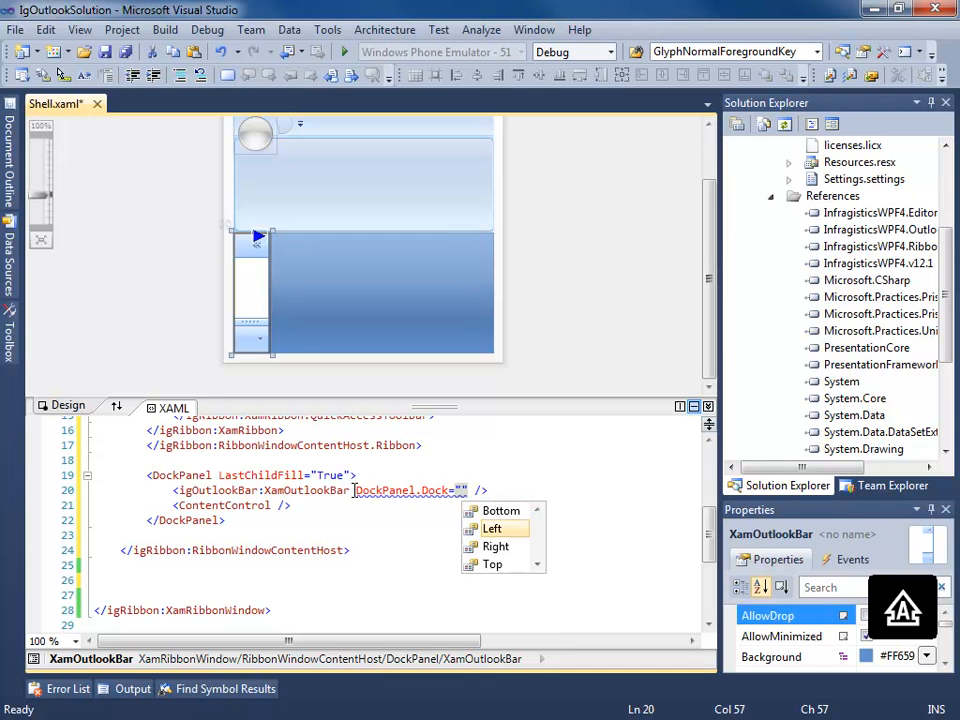
{"action": "left_click", "coordinate": [494, 528]}
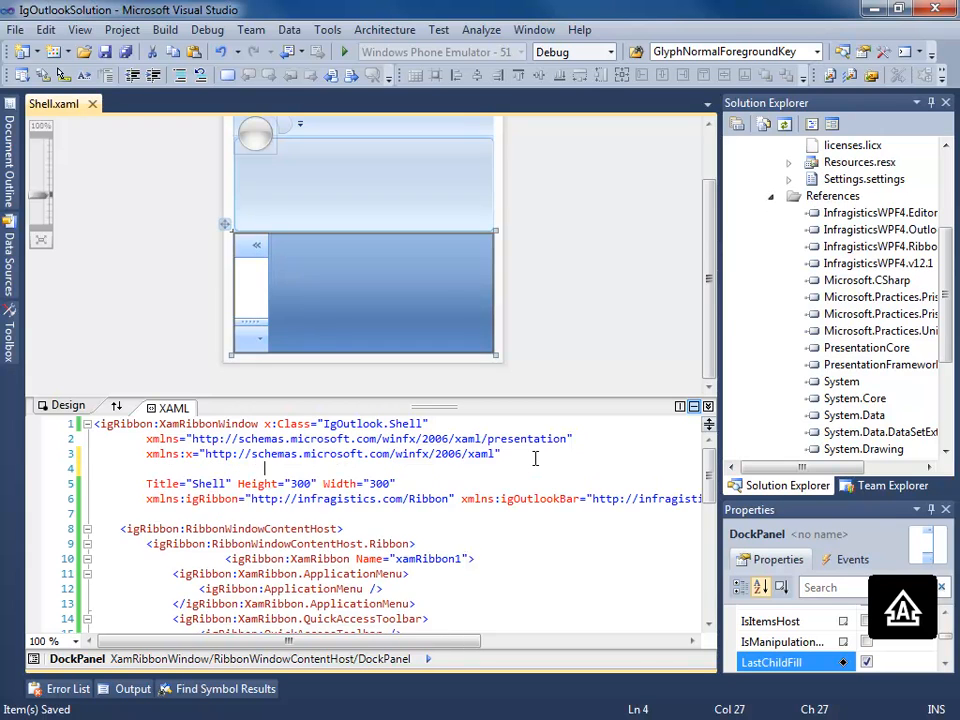
Declare xmlns:prism on the root XamRibbonWindow, choosing the Prism namespace URI from IntelliSense
{"action": "type", "text": "xmlns:pri"}
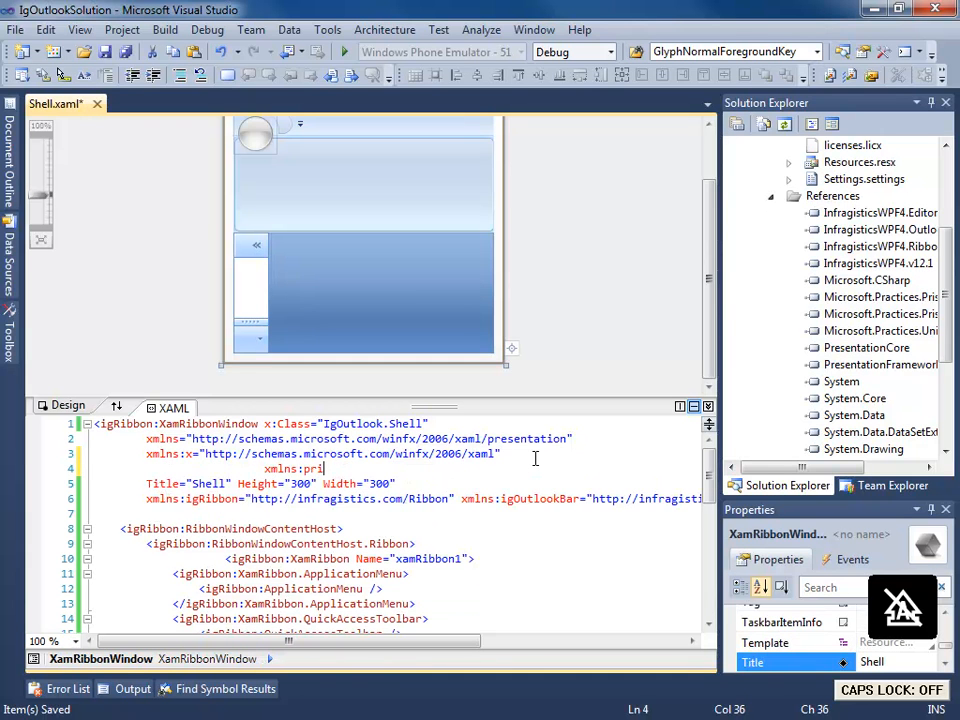
{"action": "type", "text": "sm"}
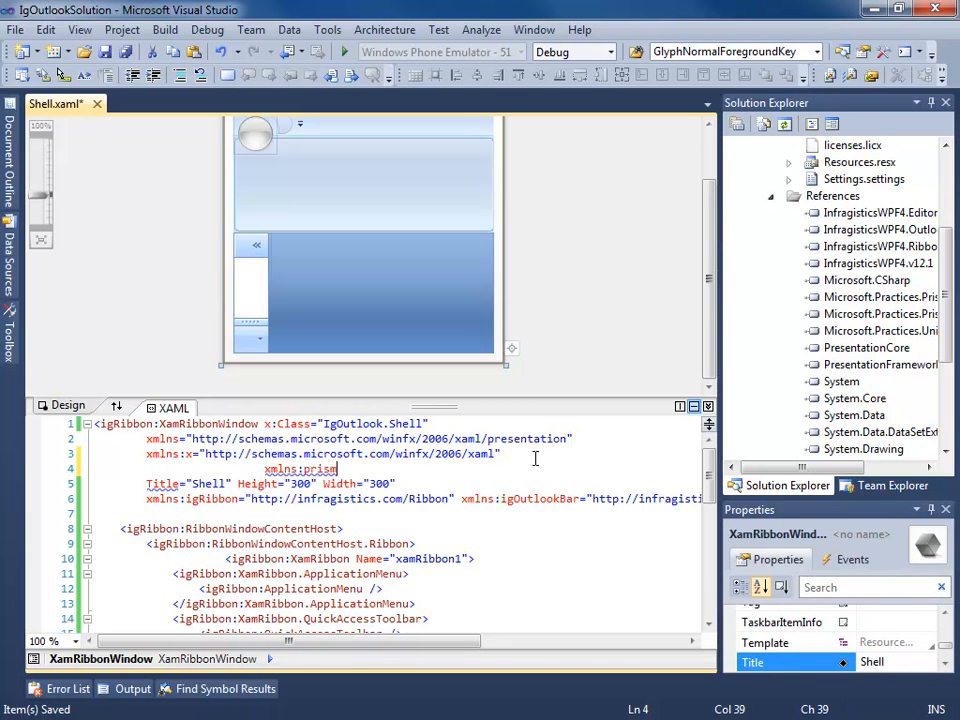
{"action": "type", "text": "\"http://"}
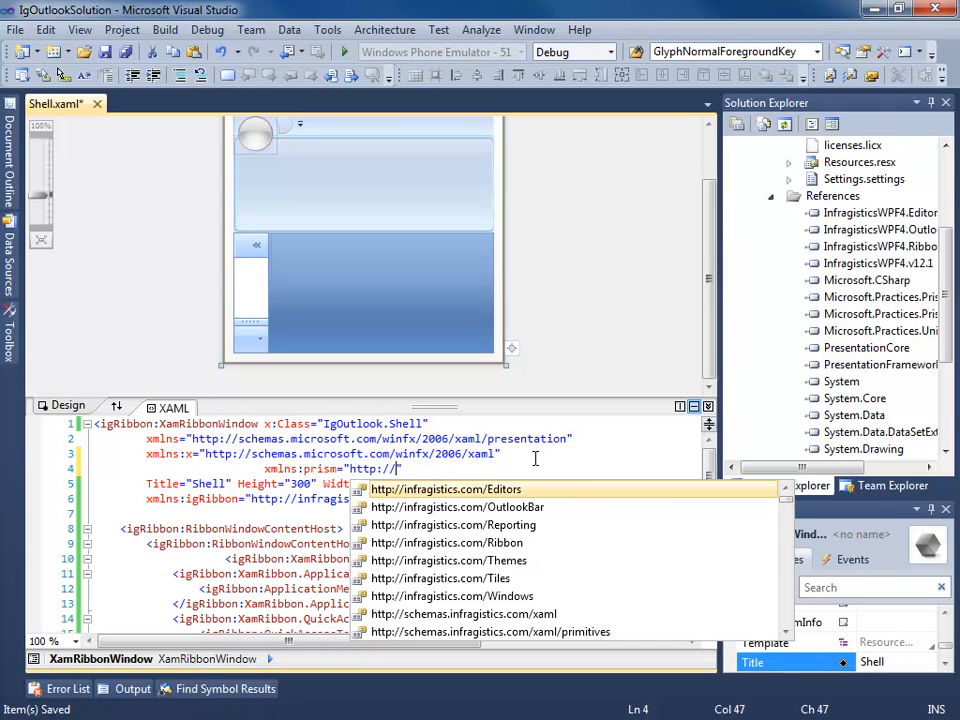
{"action": "type", "text": "www.co"}
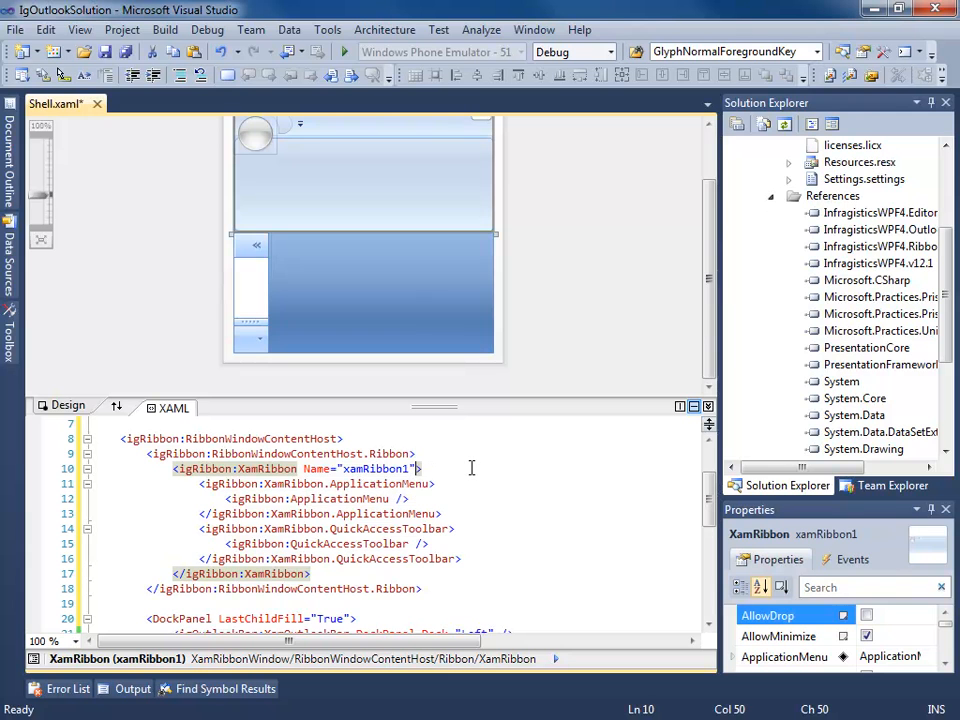
Add a prism:RegionManager.RegionName attribute to the XamRibbon element naming its ribbon region
{"action": "type", "text": "rp"}
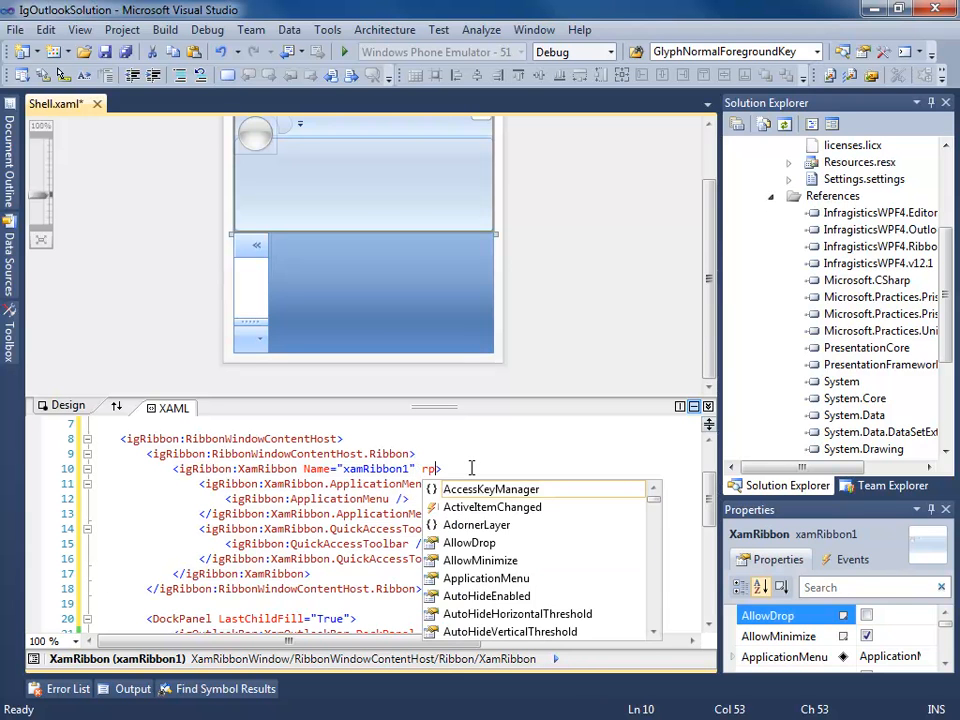
{"action": "type", "text": "prism:"}
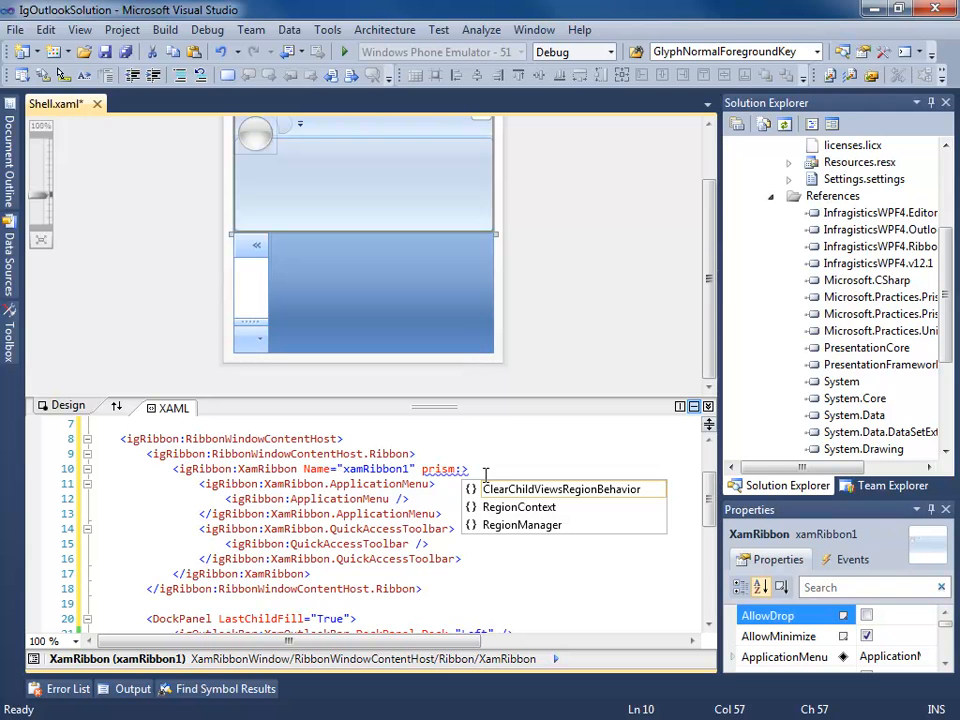
{"action": "type", "text": "RegionManager."}
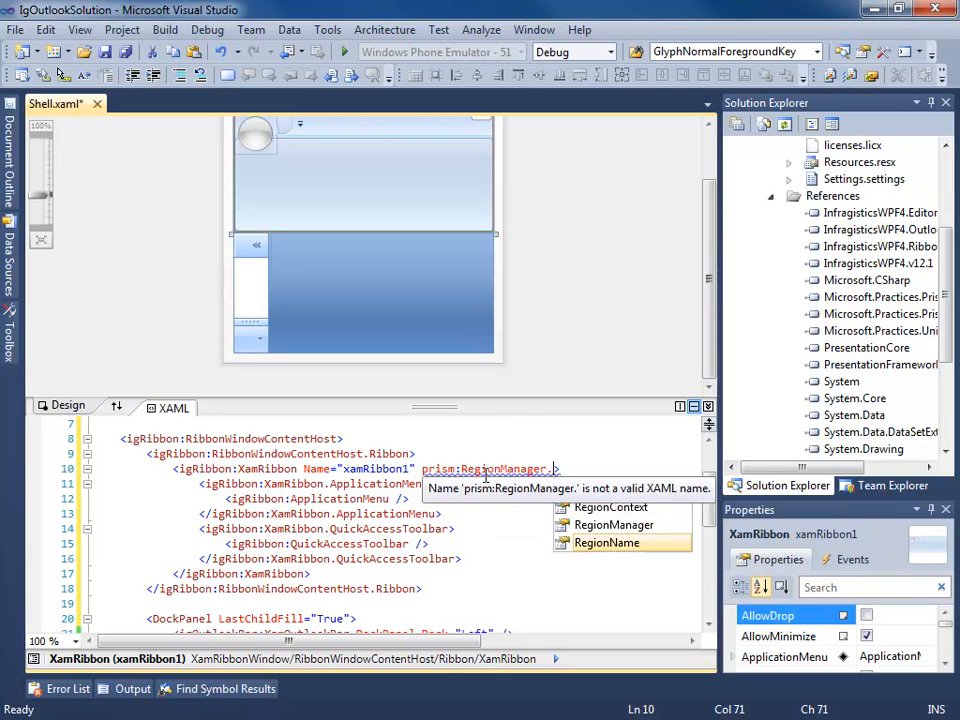
{"action": "type", "text": "RegionName=\"\""}
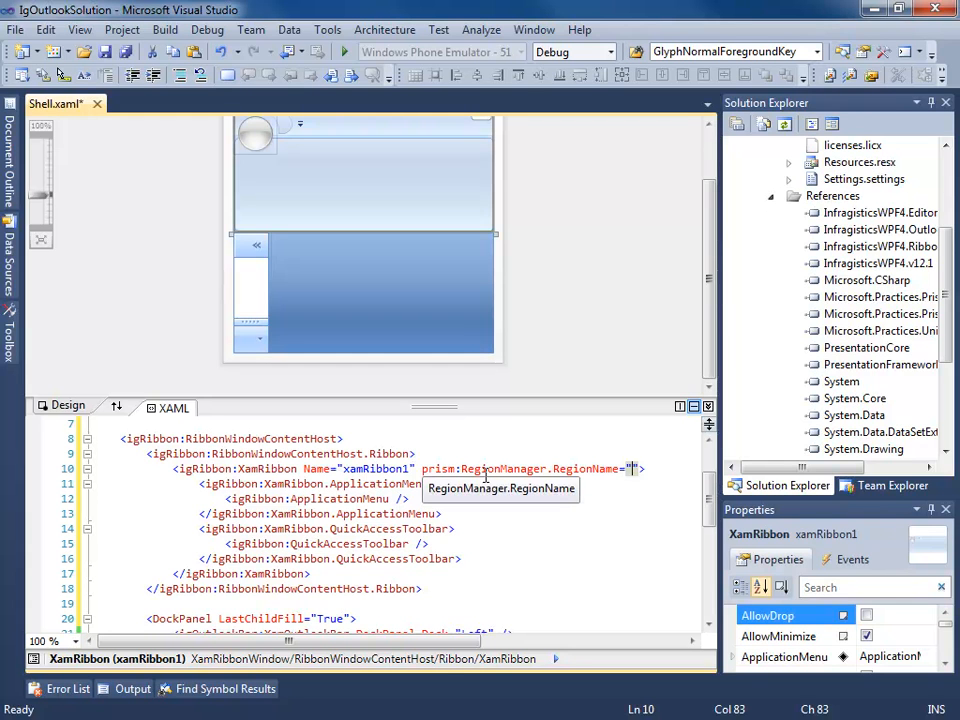
{"action": "type", "text": "Rib"}
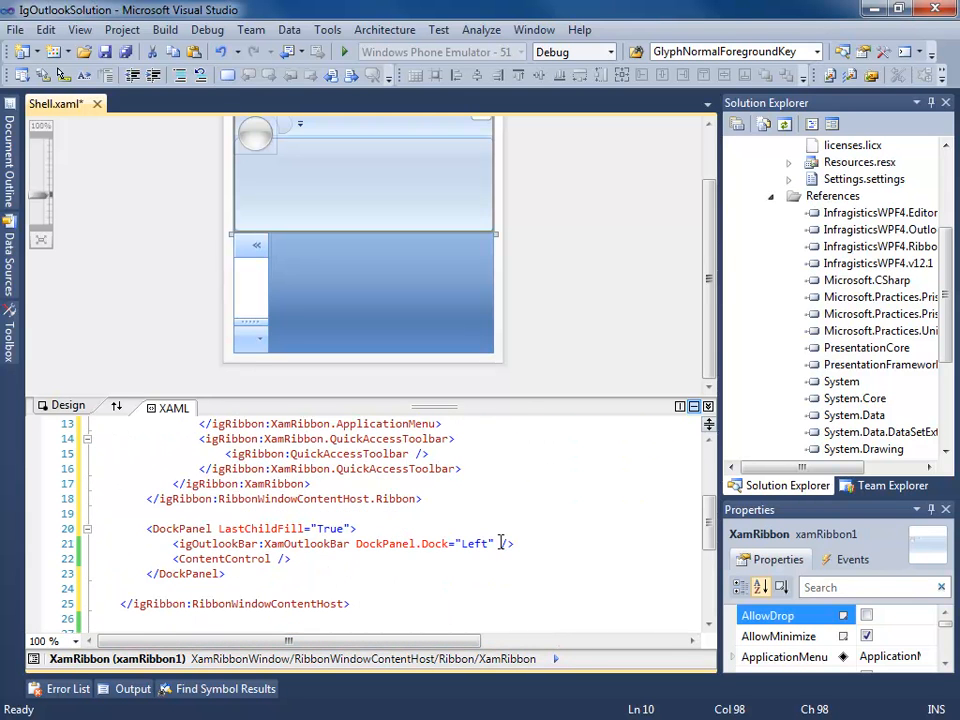
Set prism:RegionManager.RegionName="OutlookBarGroupRegion" on the XamOutlookBar
{"action": "left_click", "coordinate": [352, 544]}
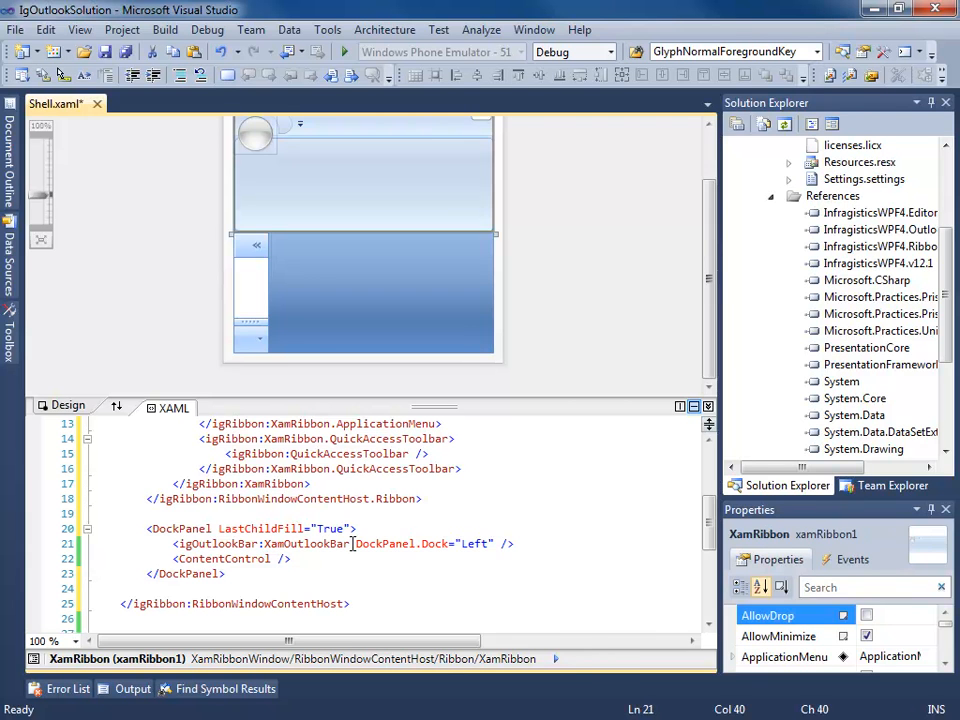
{"action": "type", "text": "prism:RegionManager.RegionName=\""}
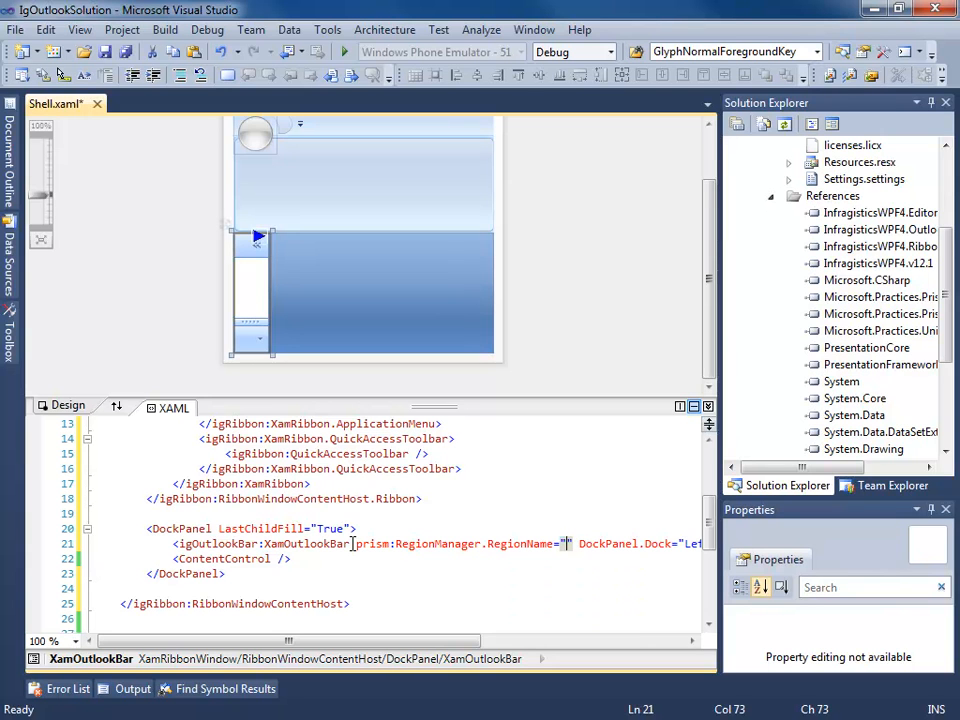
{"action": "type", "text": "OutlookBar"}
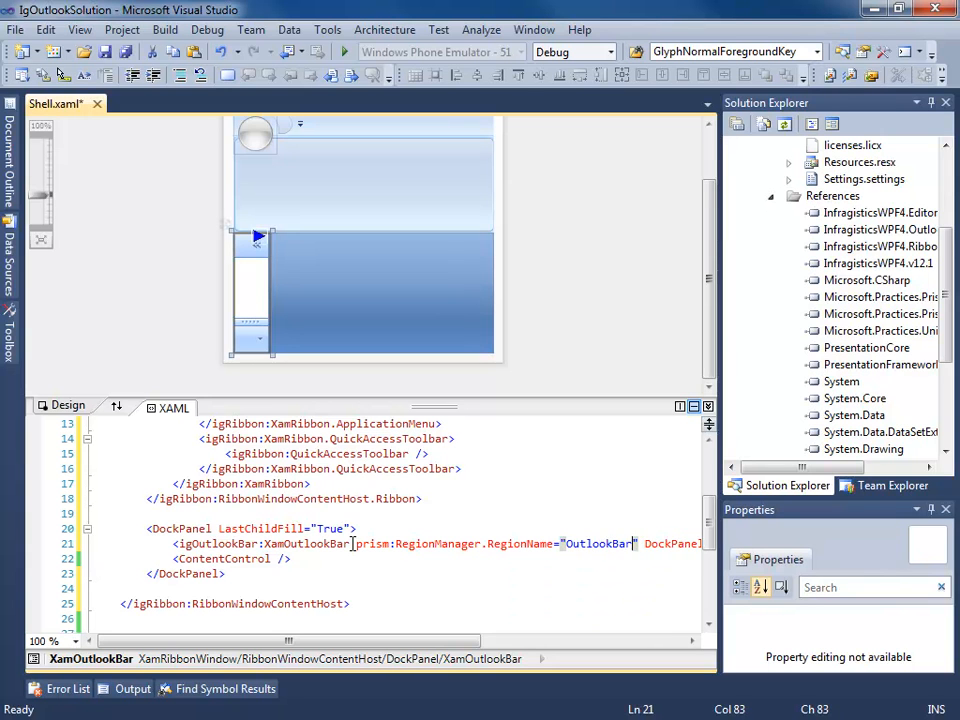
{"action": "type", "text": "GroupRegion"}
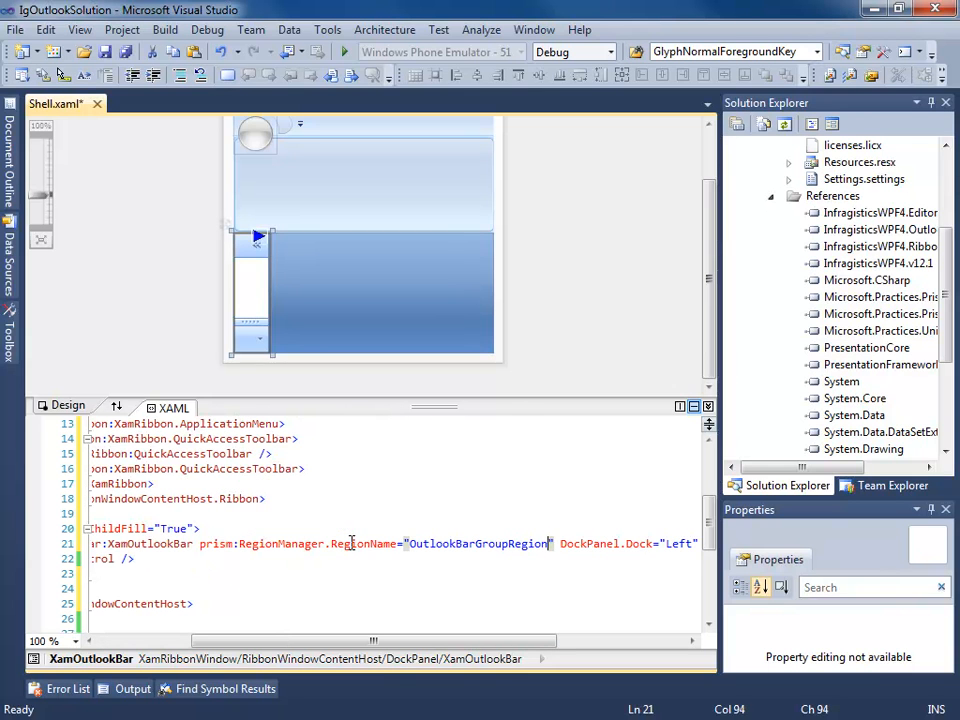
Set RegionName="ContentRegion" and Margin="1,3,3,3" on the ContentControl, then start a Width attribute
{"action": "scroll", "scroll_direction": "left", "scroll_amount": 3}
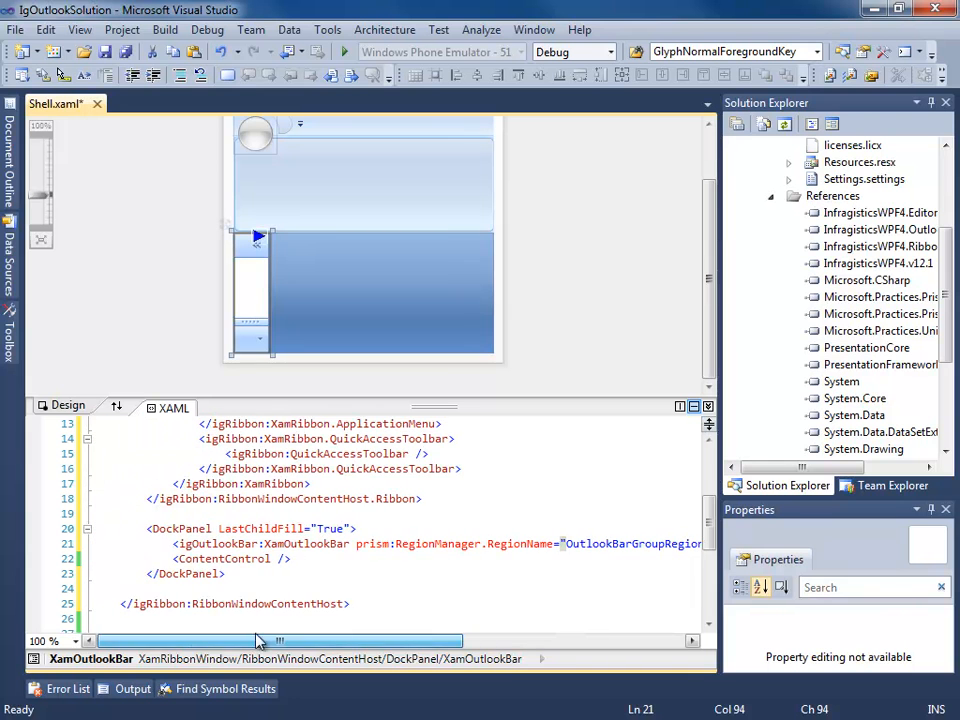
{"action": "type", "text": "prism:RegionManager.RegionName=\""}
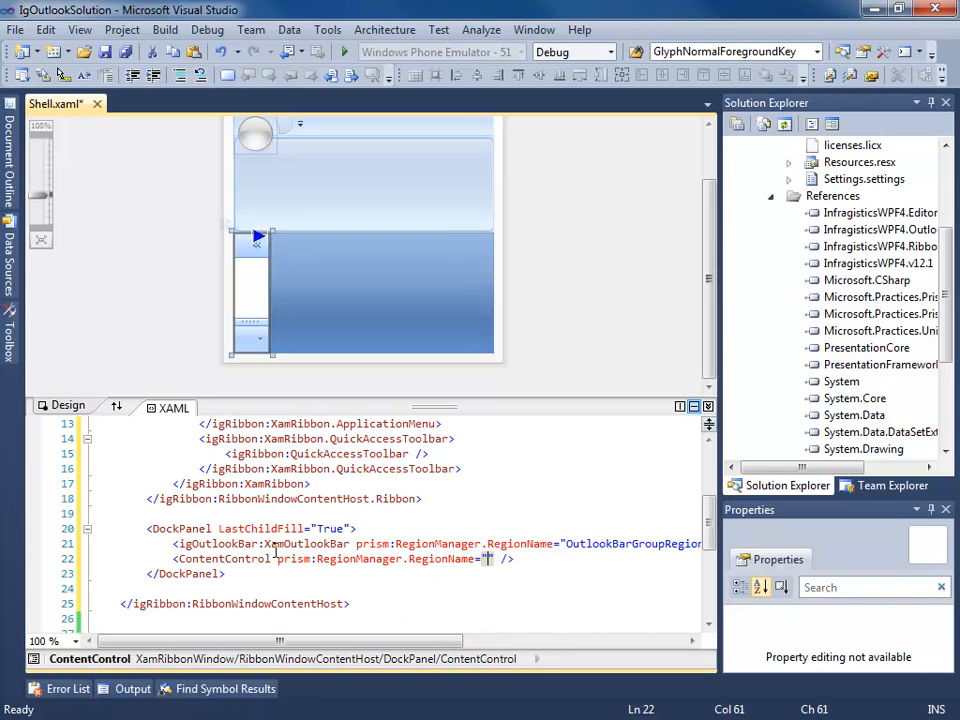
{"action": "type", "text": "ContentR"}
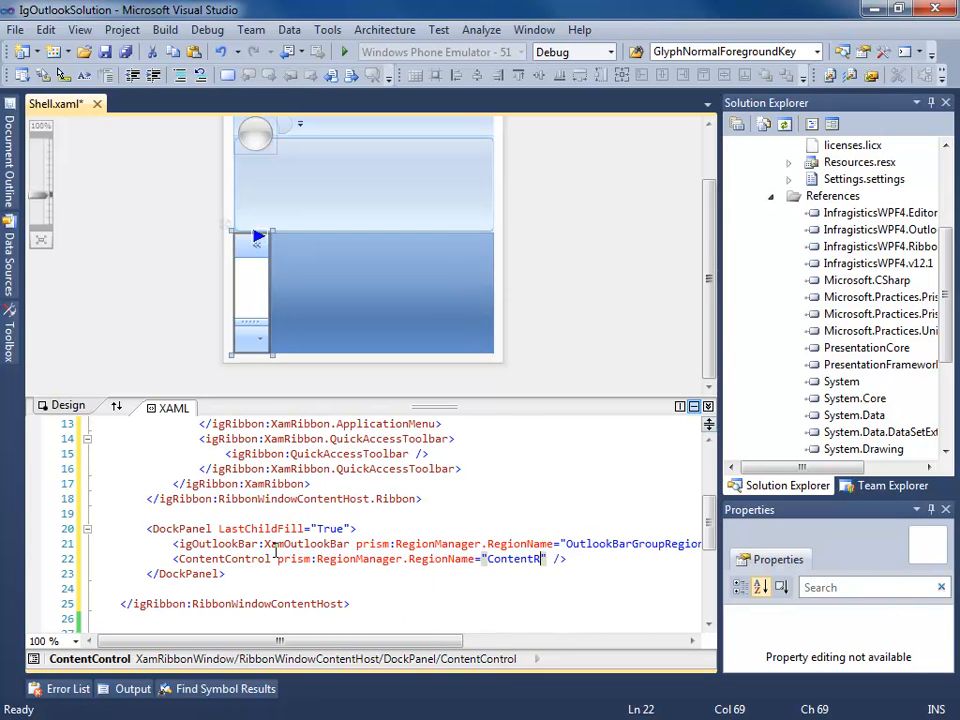
{"action": "type", "text": "egion"}
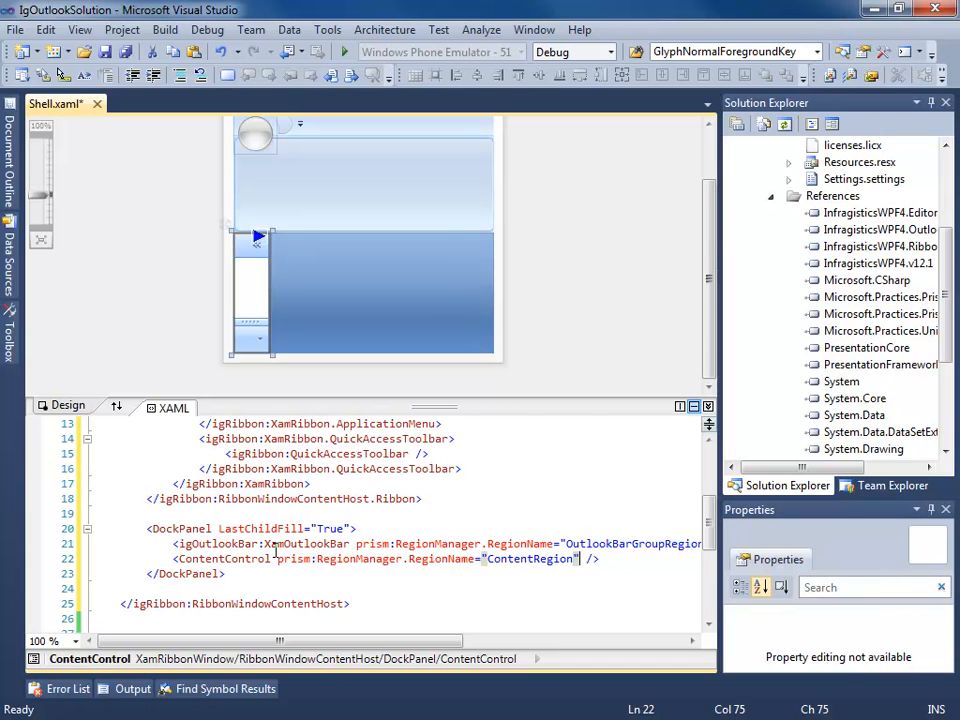
{"action": "type", "text": "\" \""}
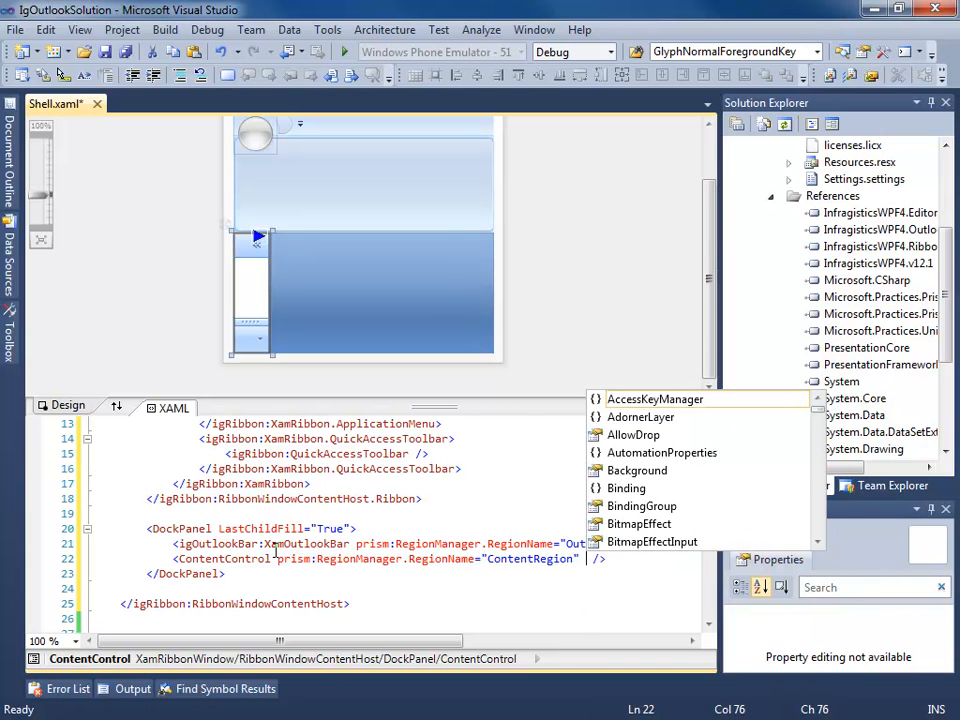
{"action": "type", "text": "mar"}
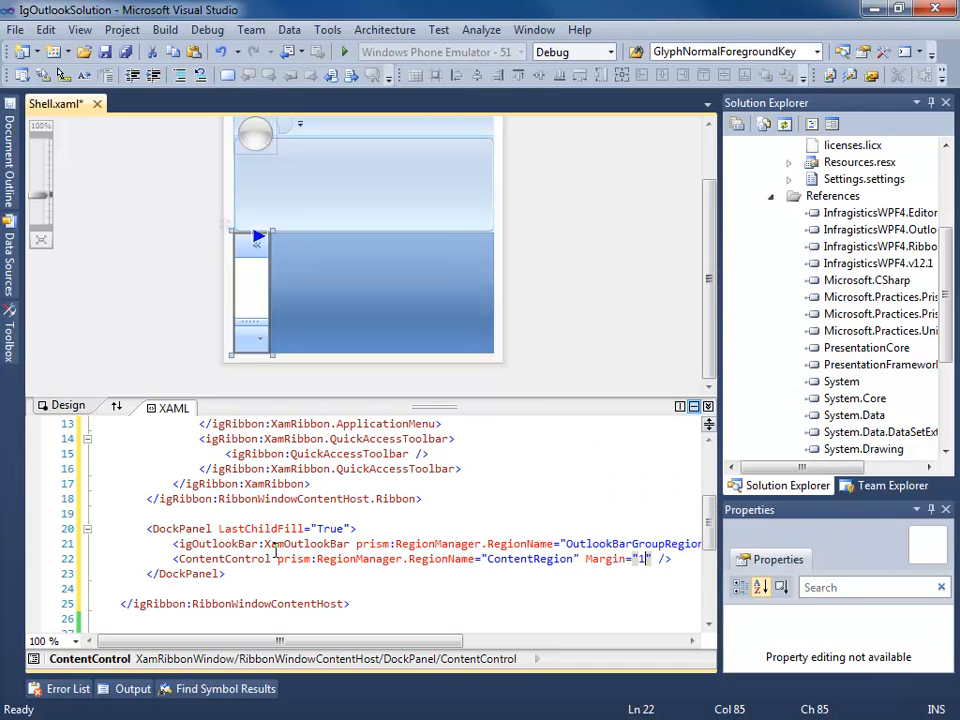
{"action": "type", "text": ",3,3,"}
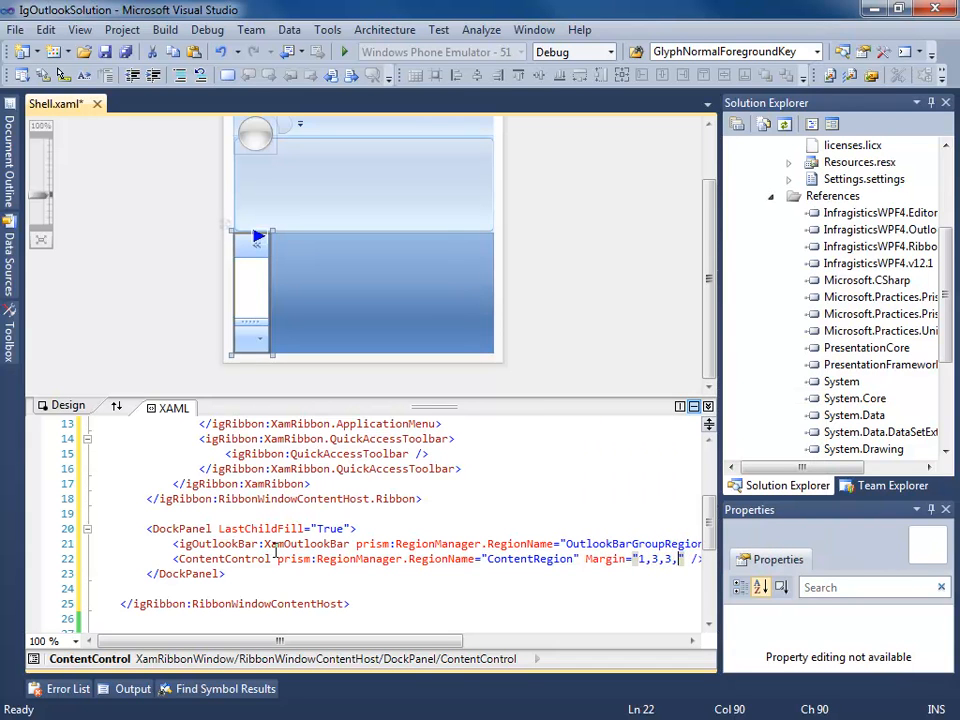
{"action": "type", "text": "3"}
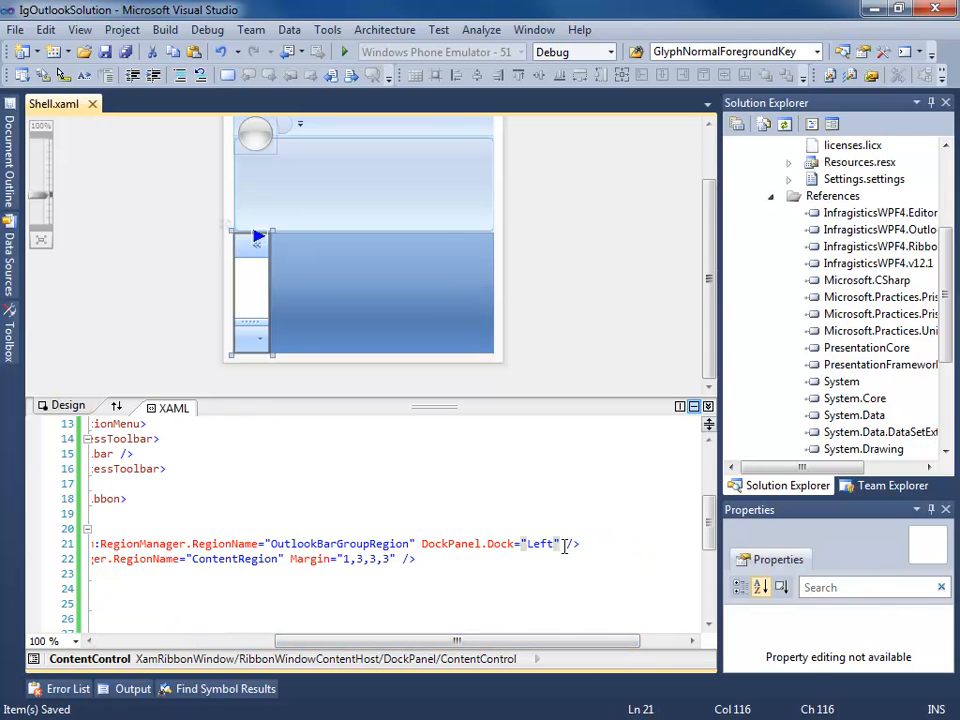
{"action": "type", "text": "wid"}
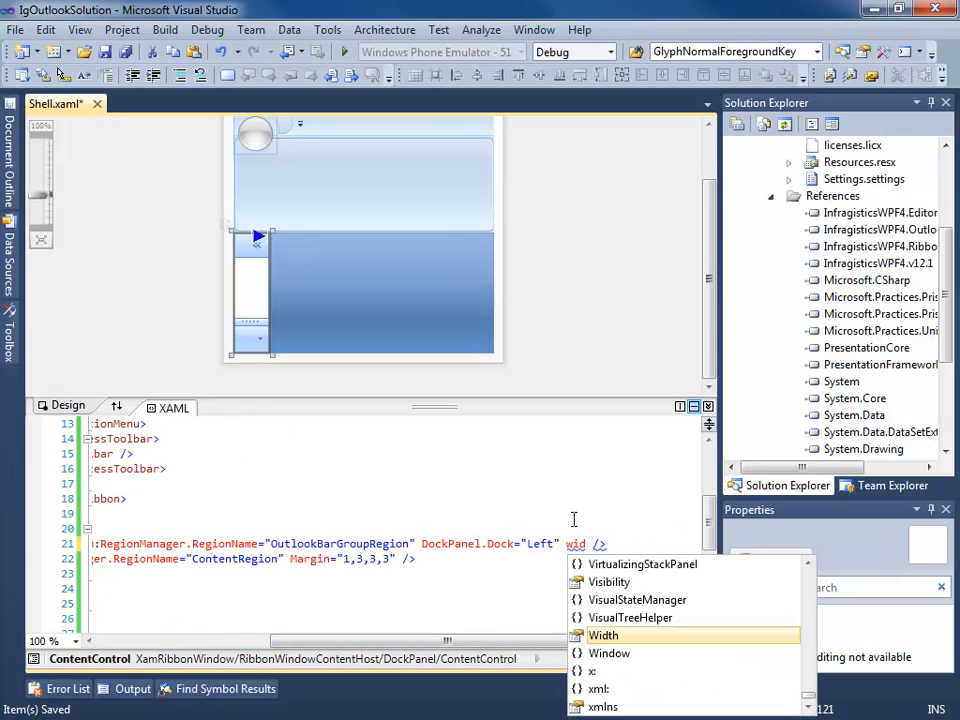